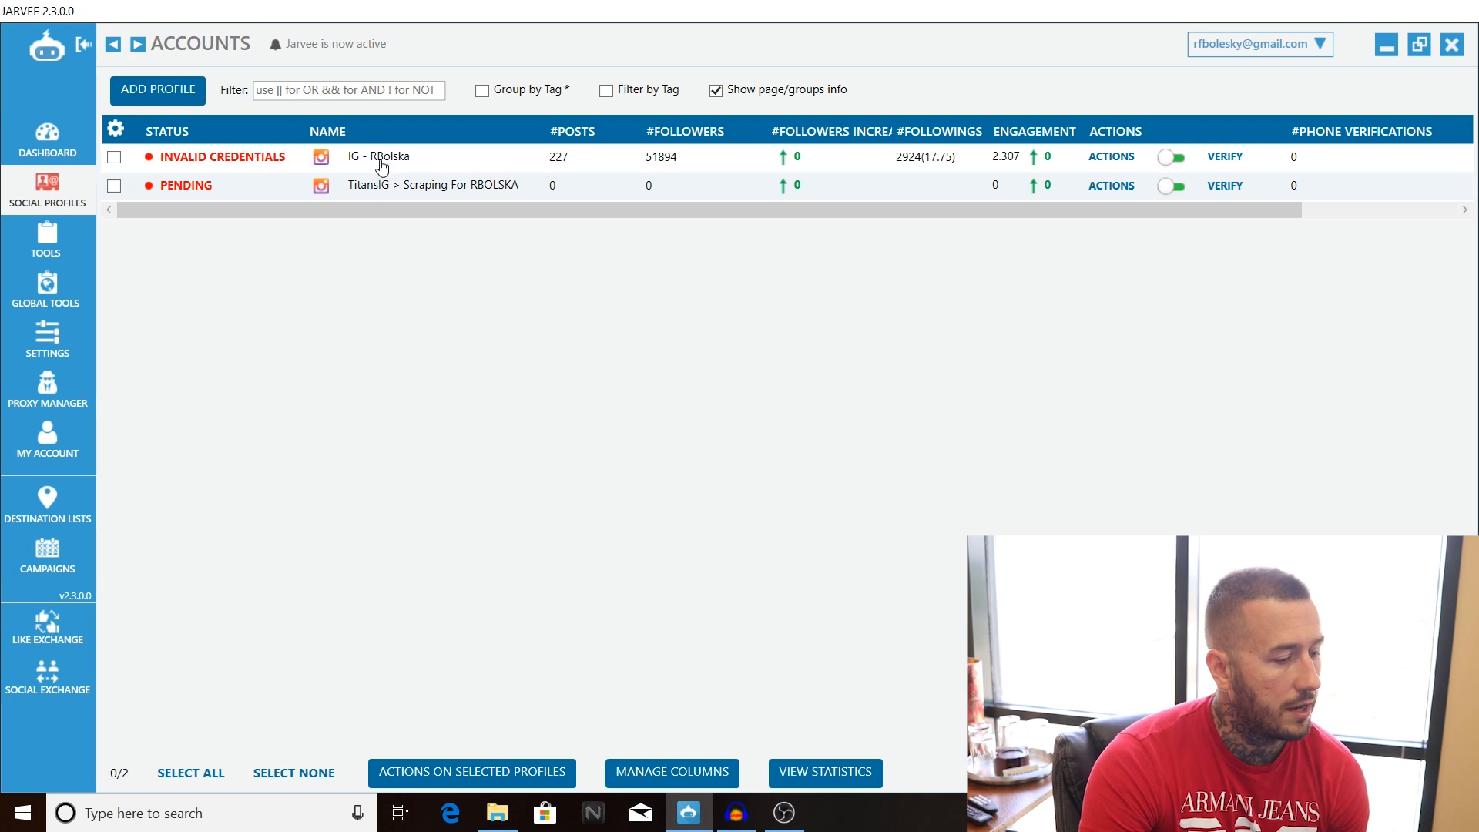
{"action": "left_click", "coordinate": [47, 239]}
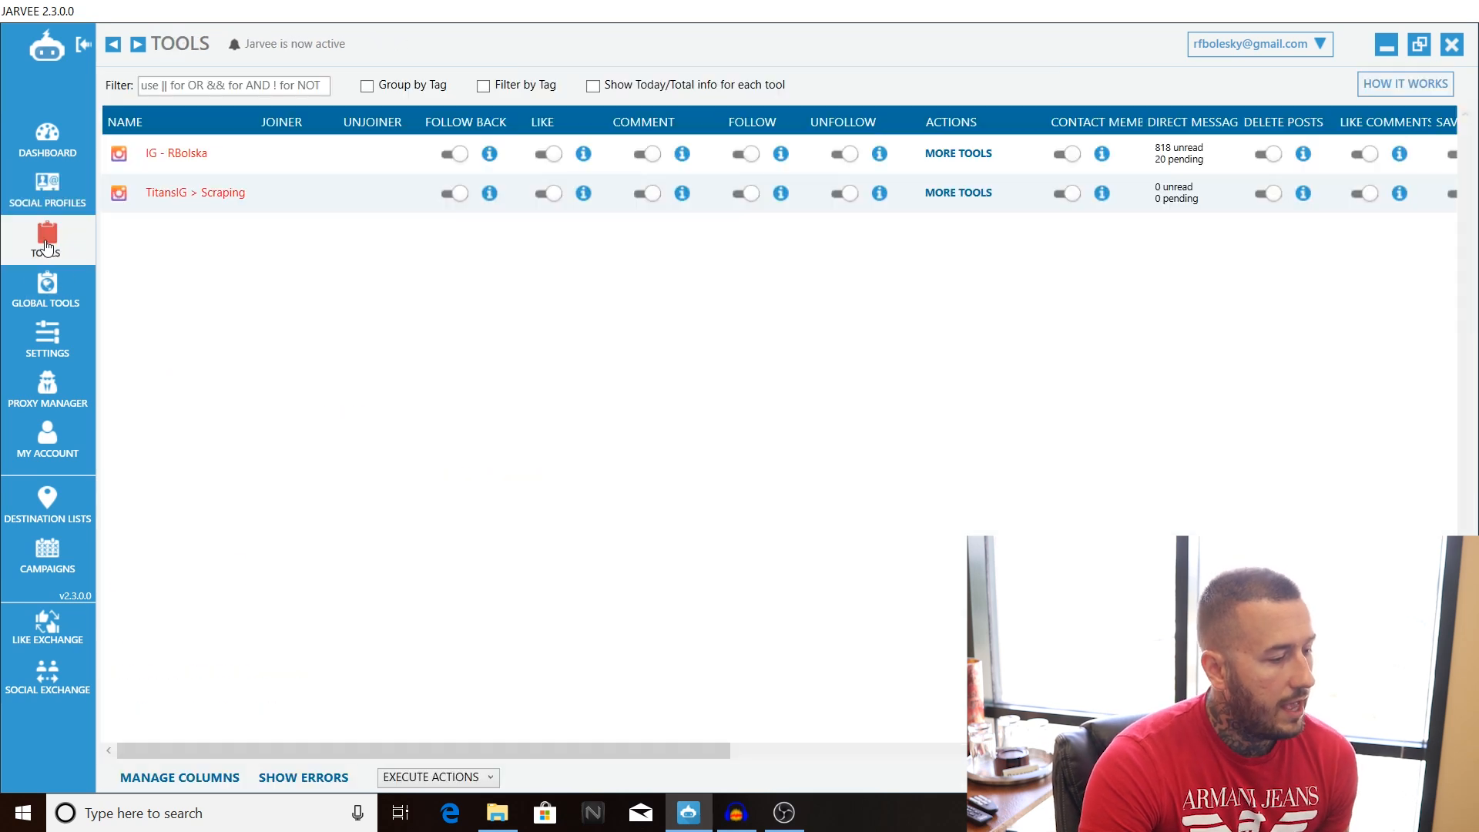
{"action": "left_click", "coordinate": [175, 152]}
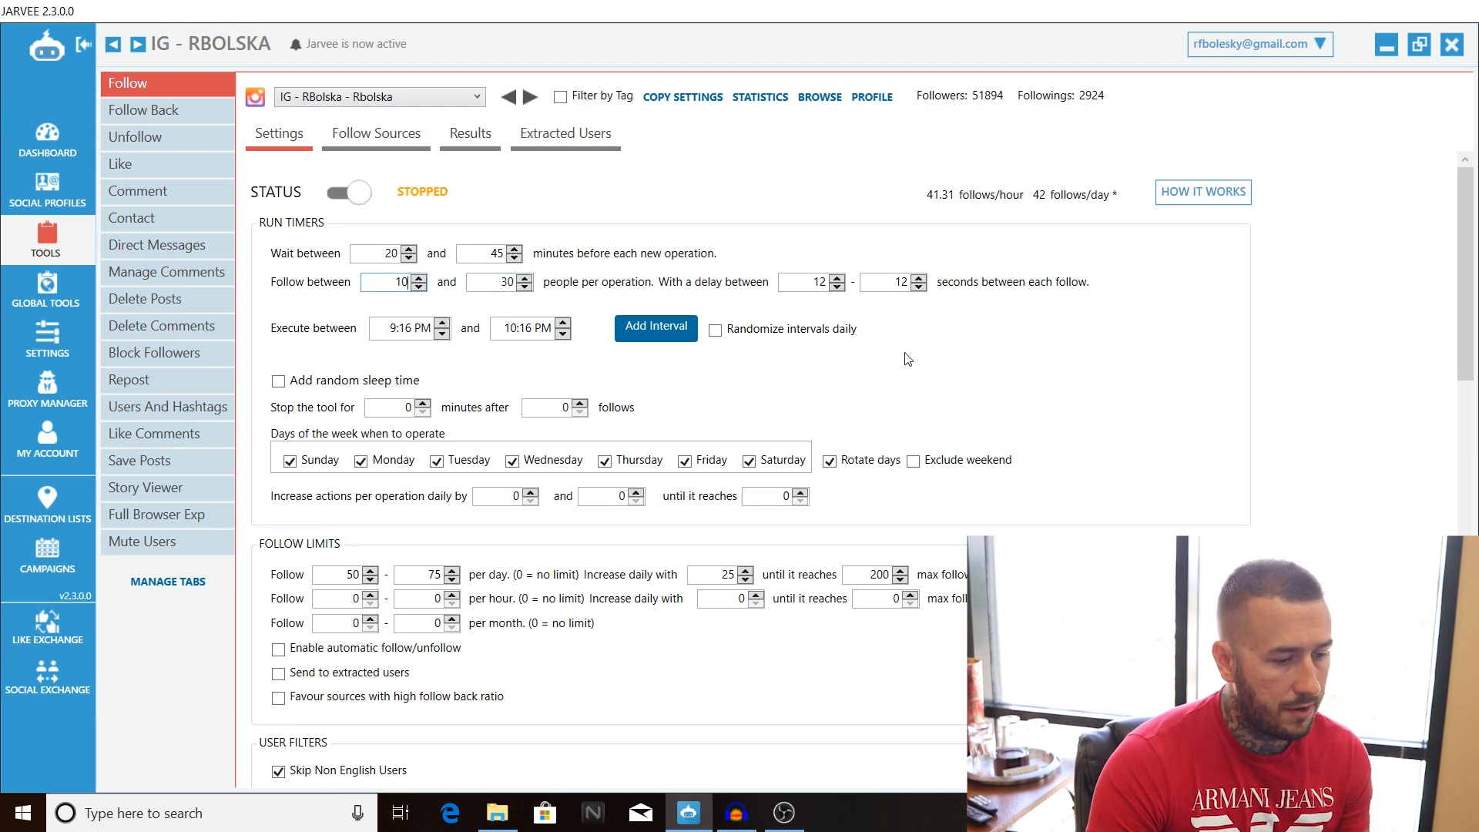
Set the Run Timers delay between each follow to 120–360 seconds
{"action": "left_click", "coordinate": [839, 278]}
{"action": "type", "text": "360"}
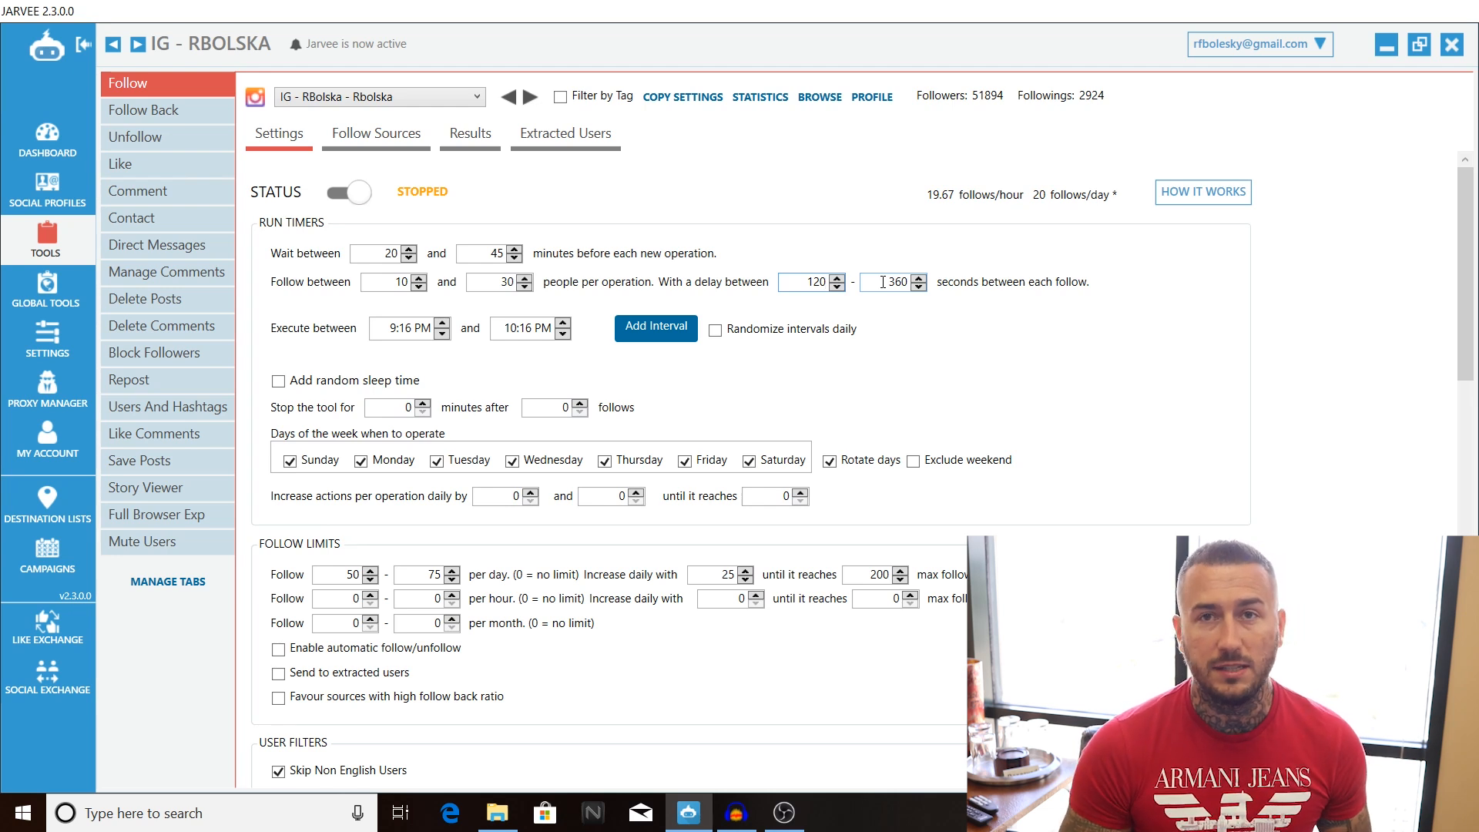
{"action": "mouse_move", "coordinate": [827, 242]}
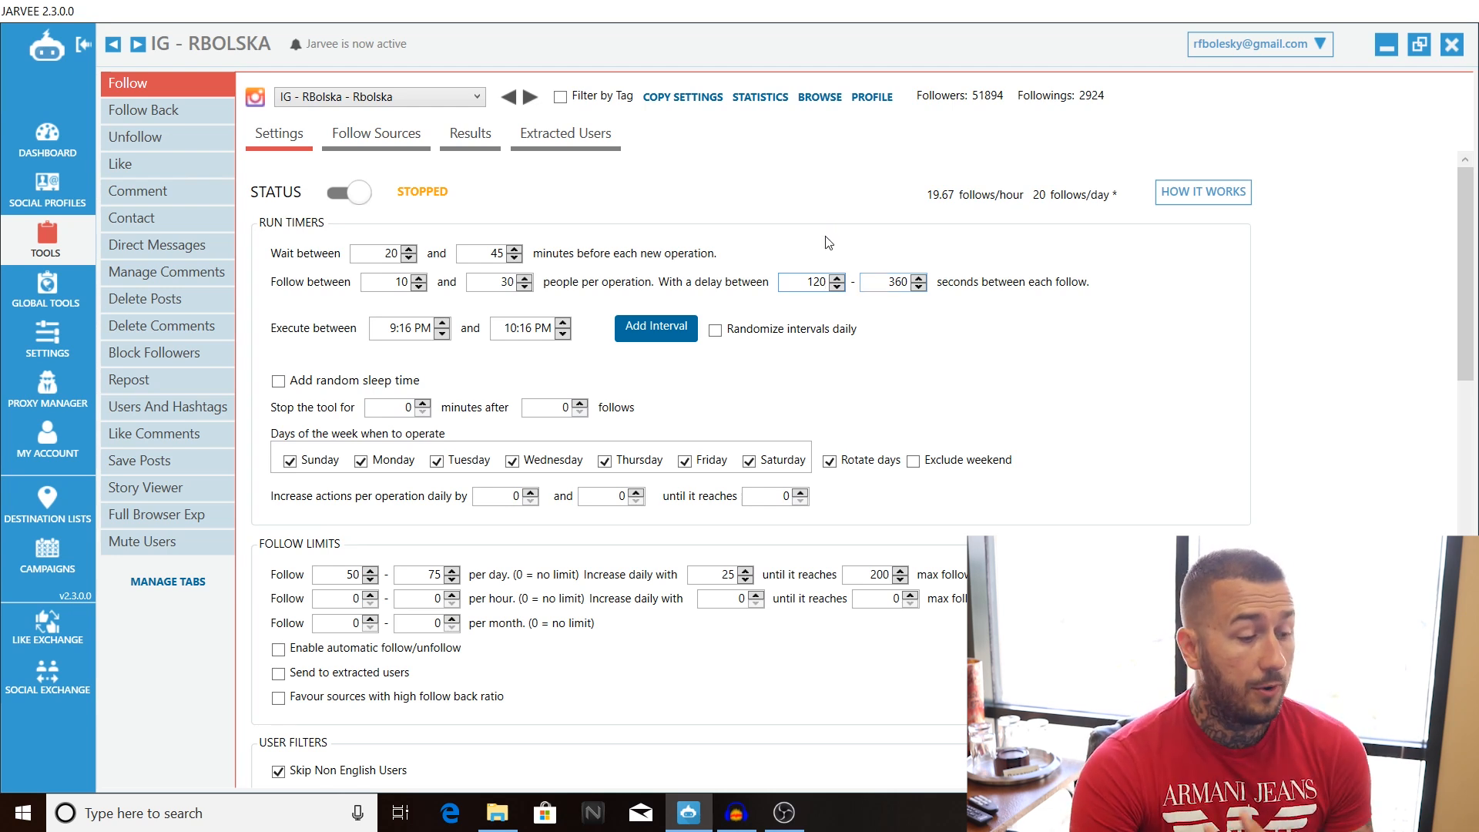
{"action": "mouse_move", "coordinate": [845, 230]}
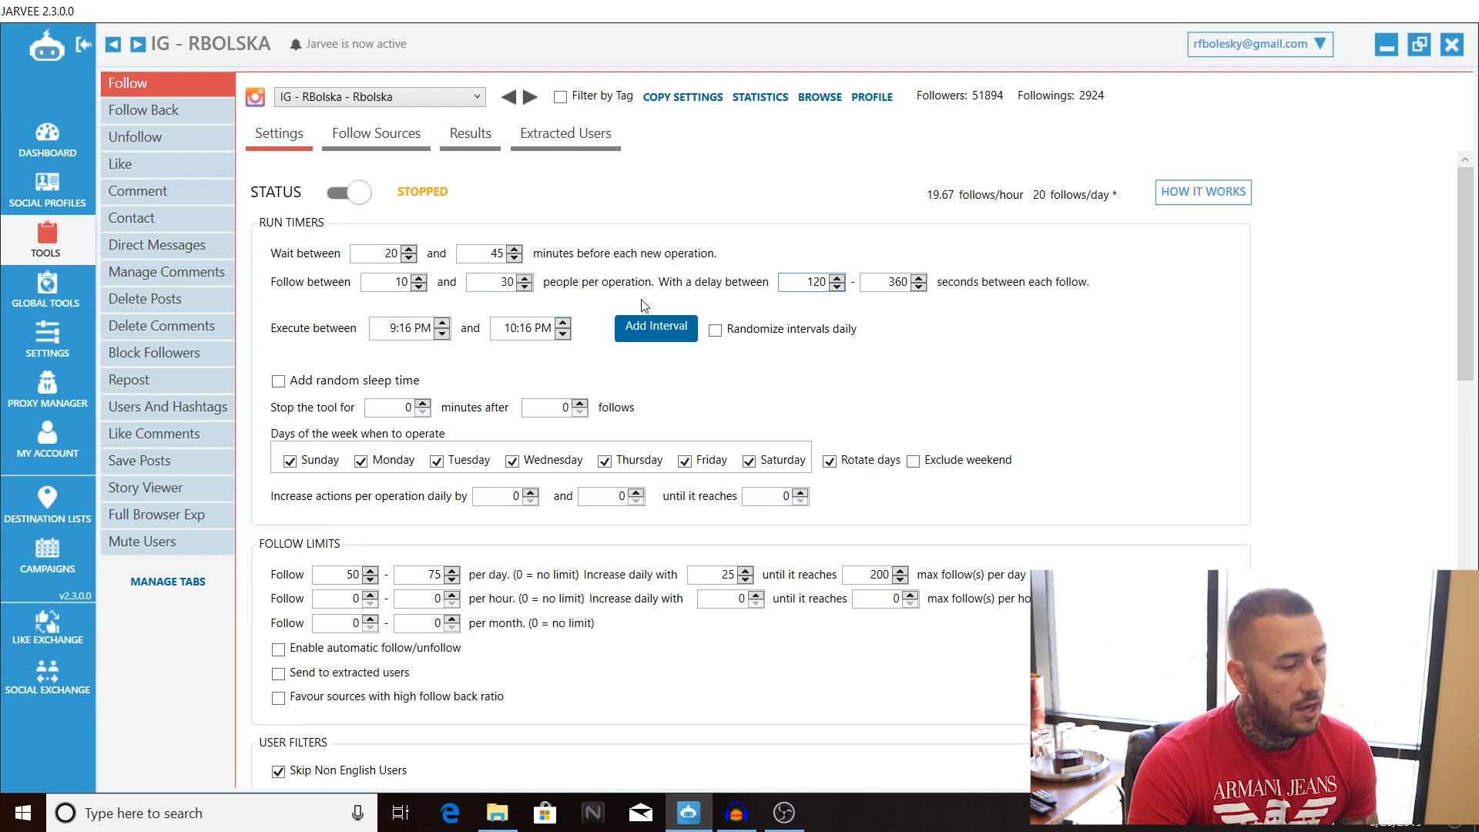
Add execution interval rows and enter interval times such as 9:16 am and 9:0 am
{"action": "left_click", "coordinate": [655, 327]}
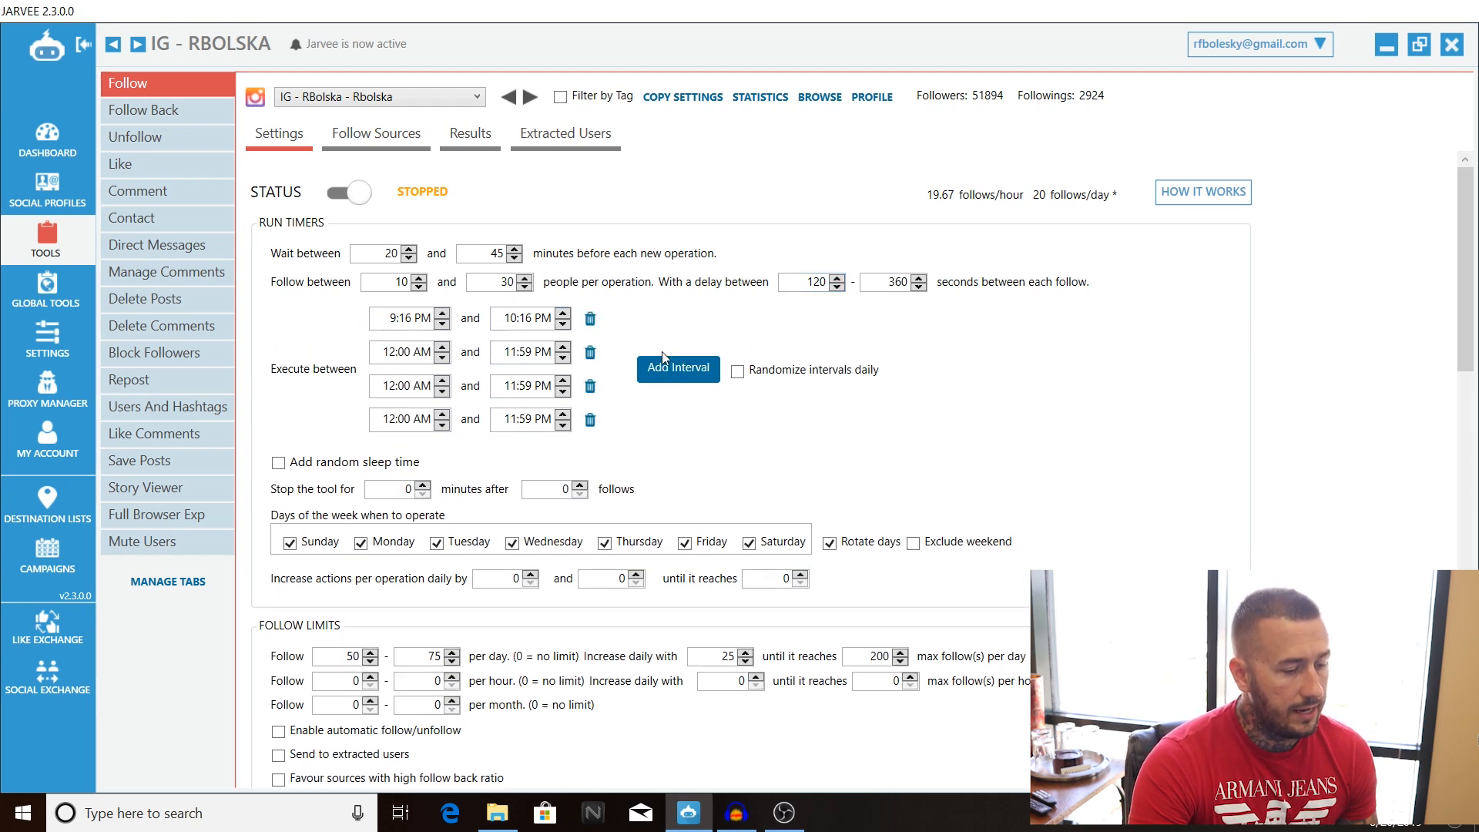
{"action": "left_click", "coordinate": [677, 369]}
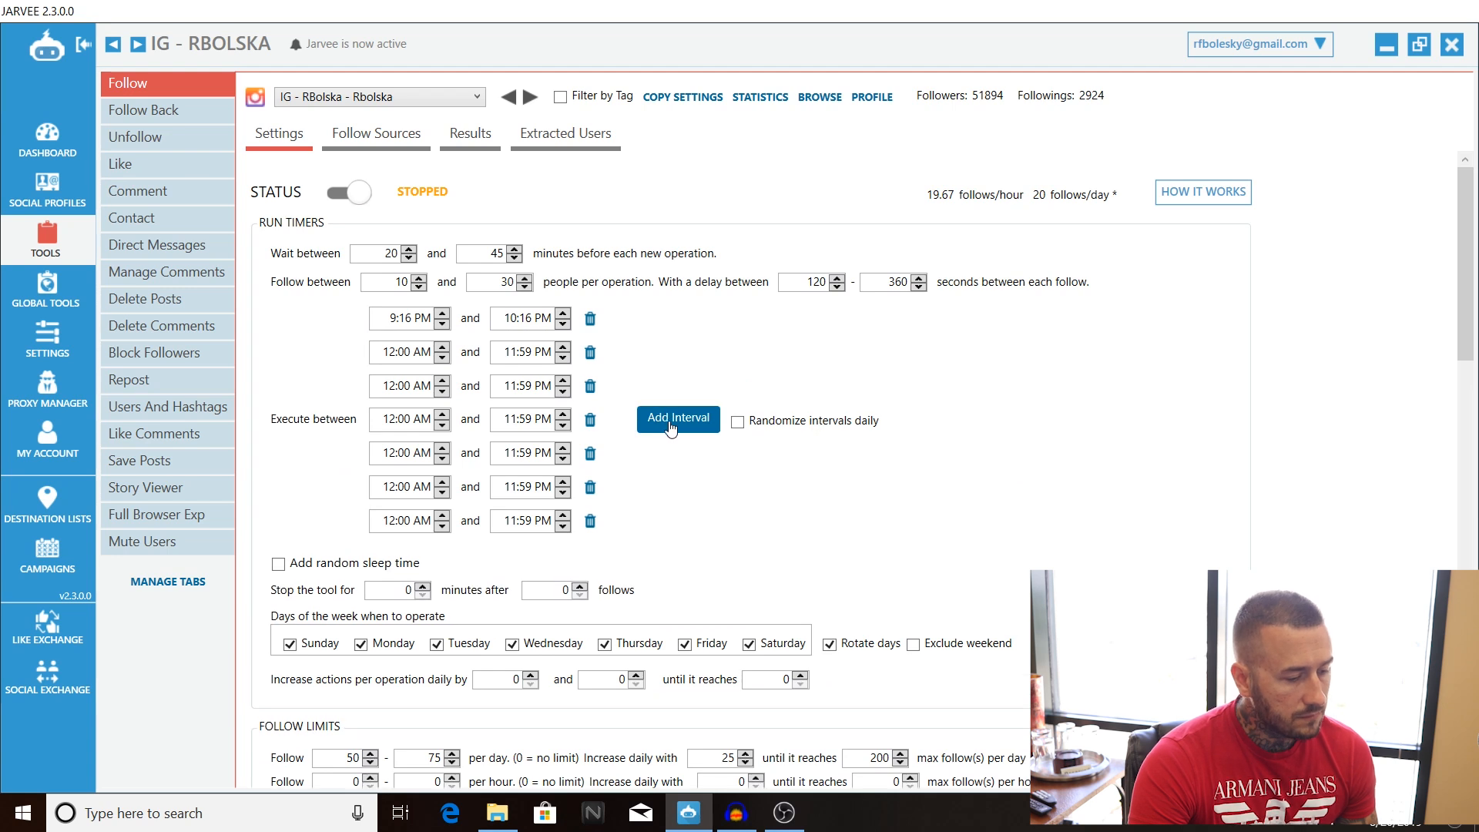
{"action": "left_click", "coordinate": [676, 418]}
{"action": "type", "text": "am"}
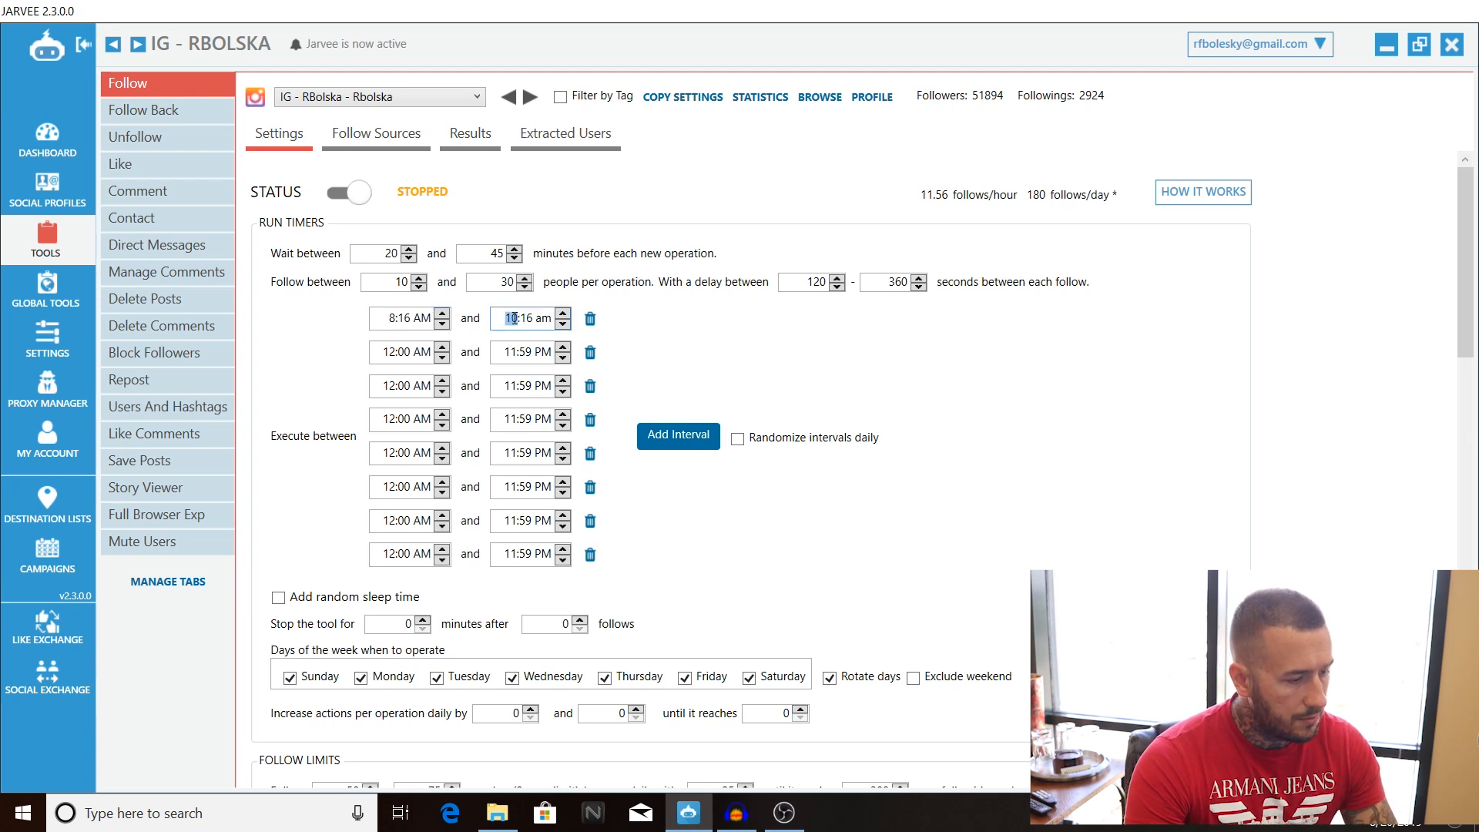
{"action": "type", "text": "9:16 am"}
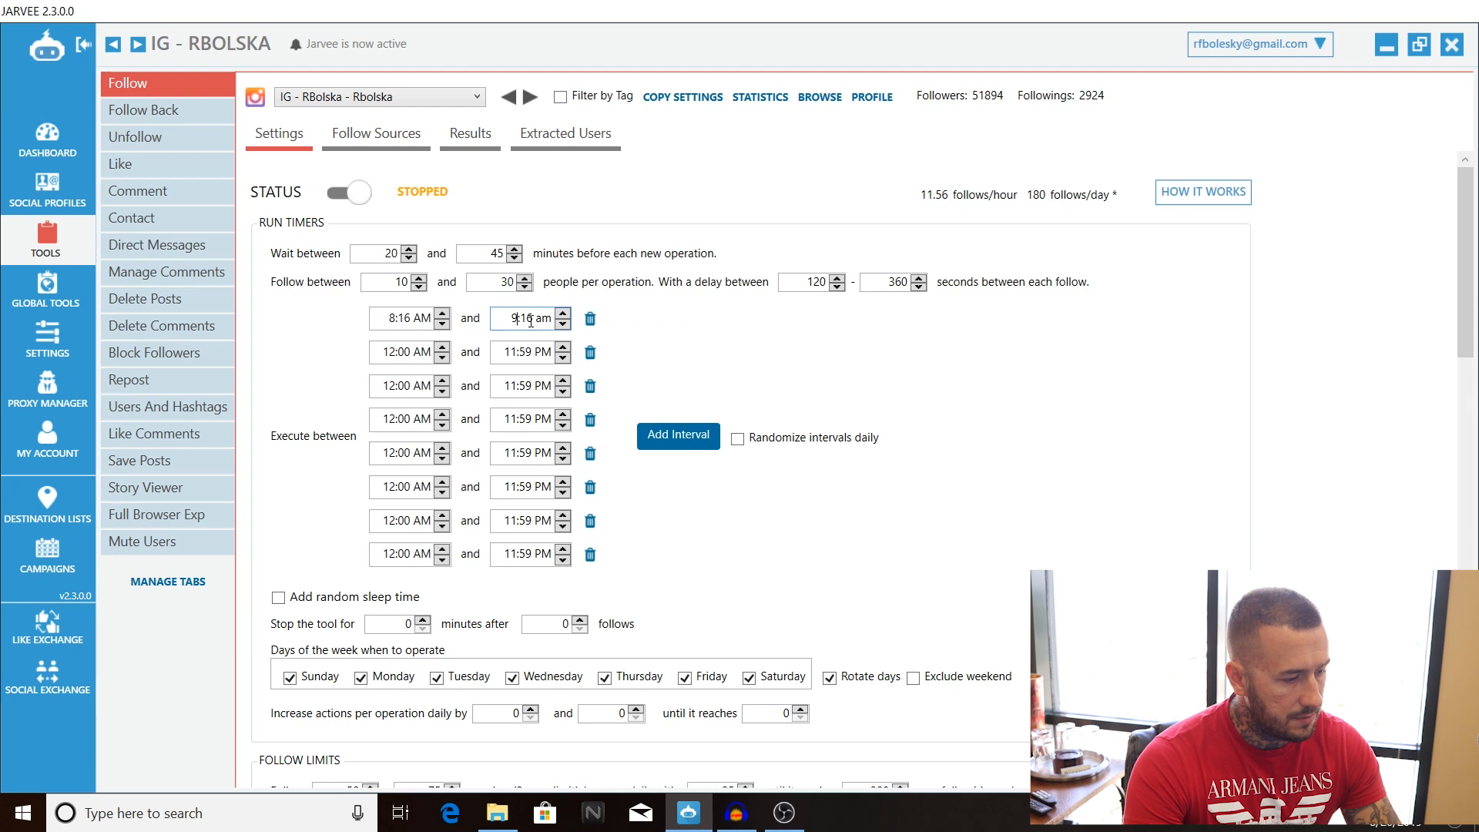
{"action": "type", "text": "9:0 am"}
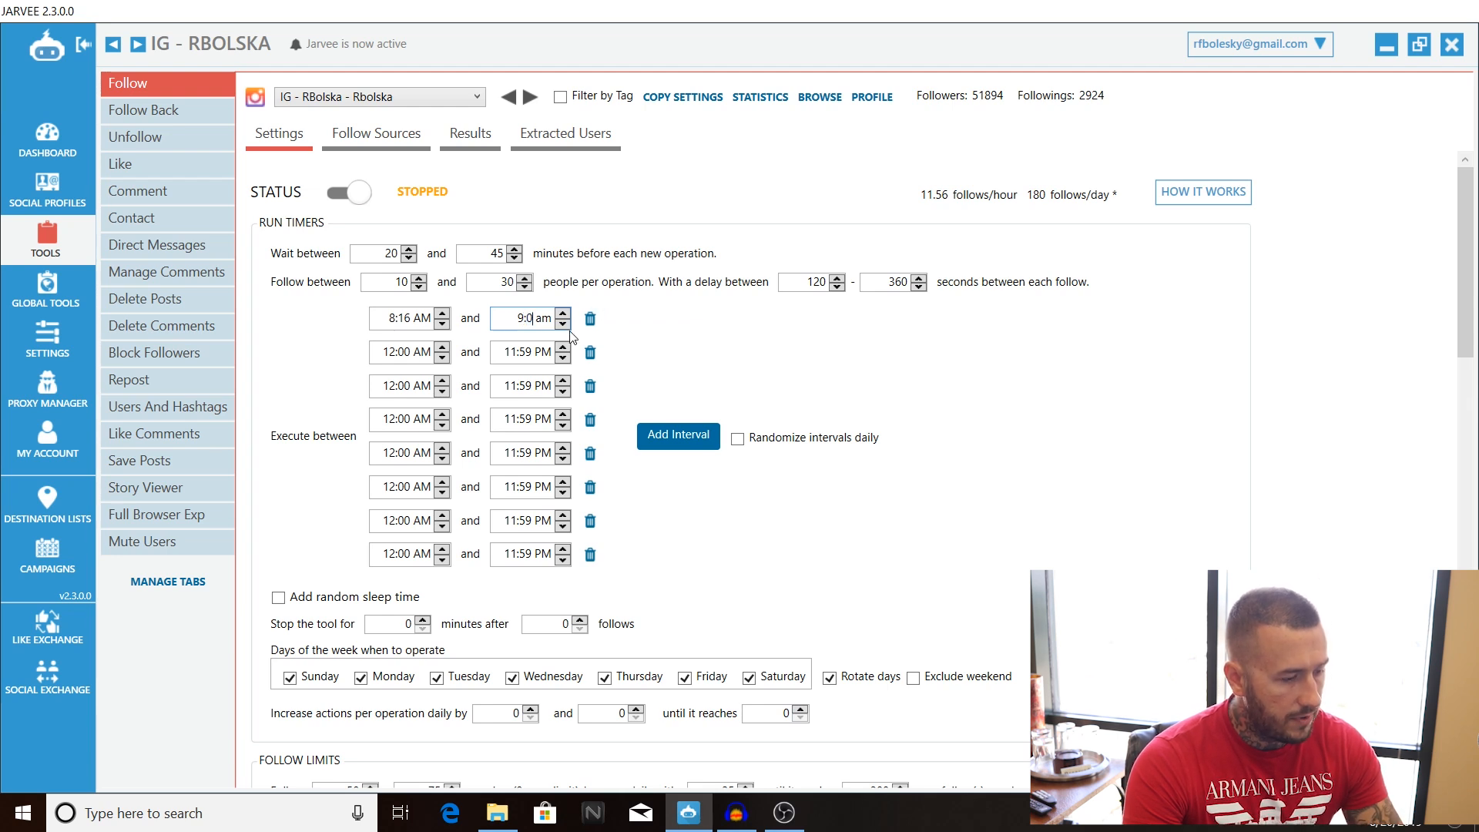
{"action": "left_click", "coordinate": [406, 352]}
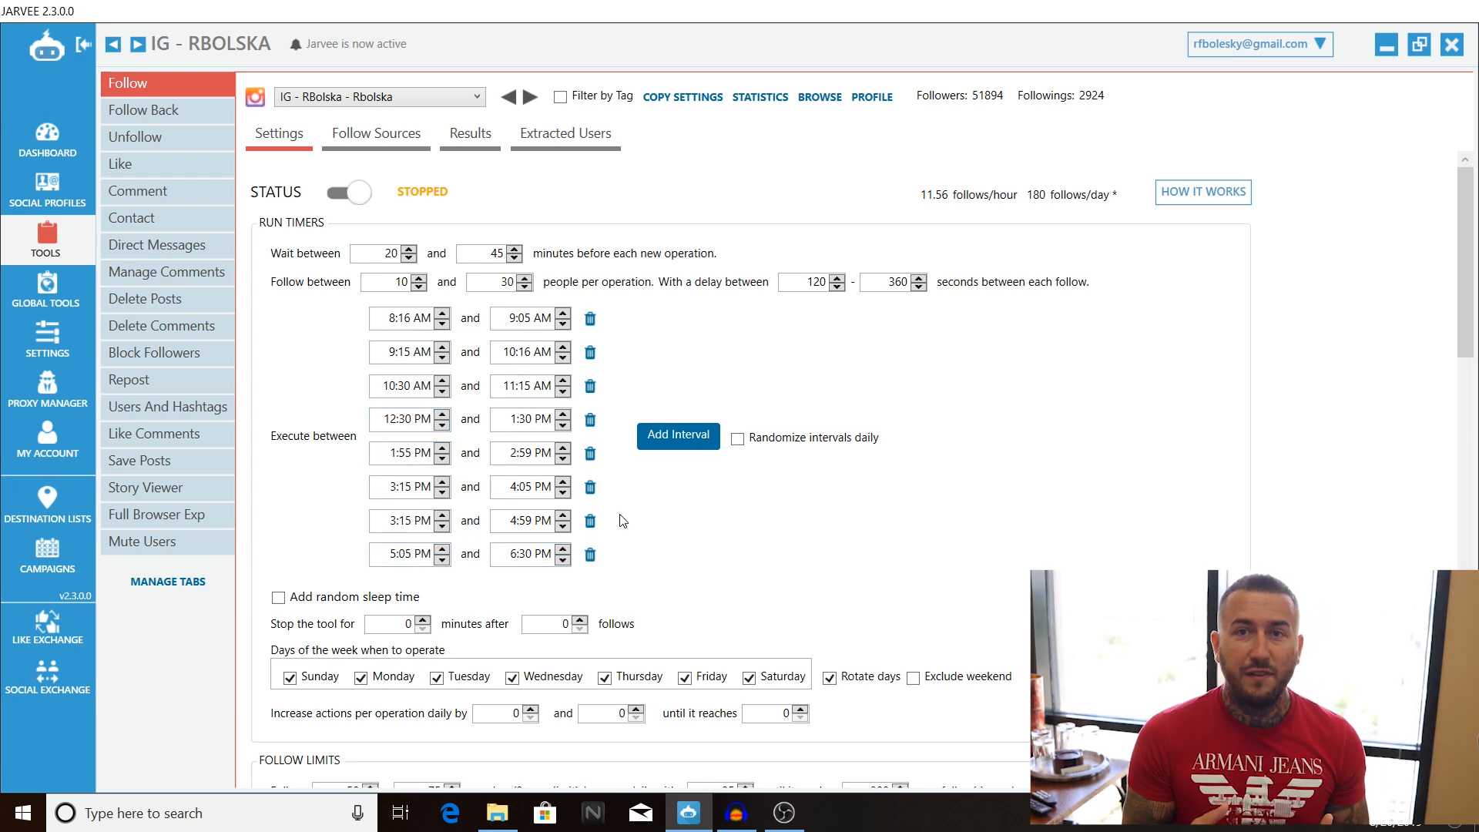
{"action": "mouse_move", "coordinate": [688, 362]}
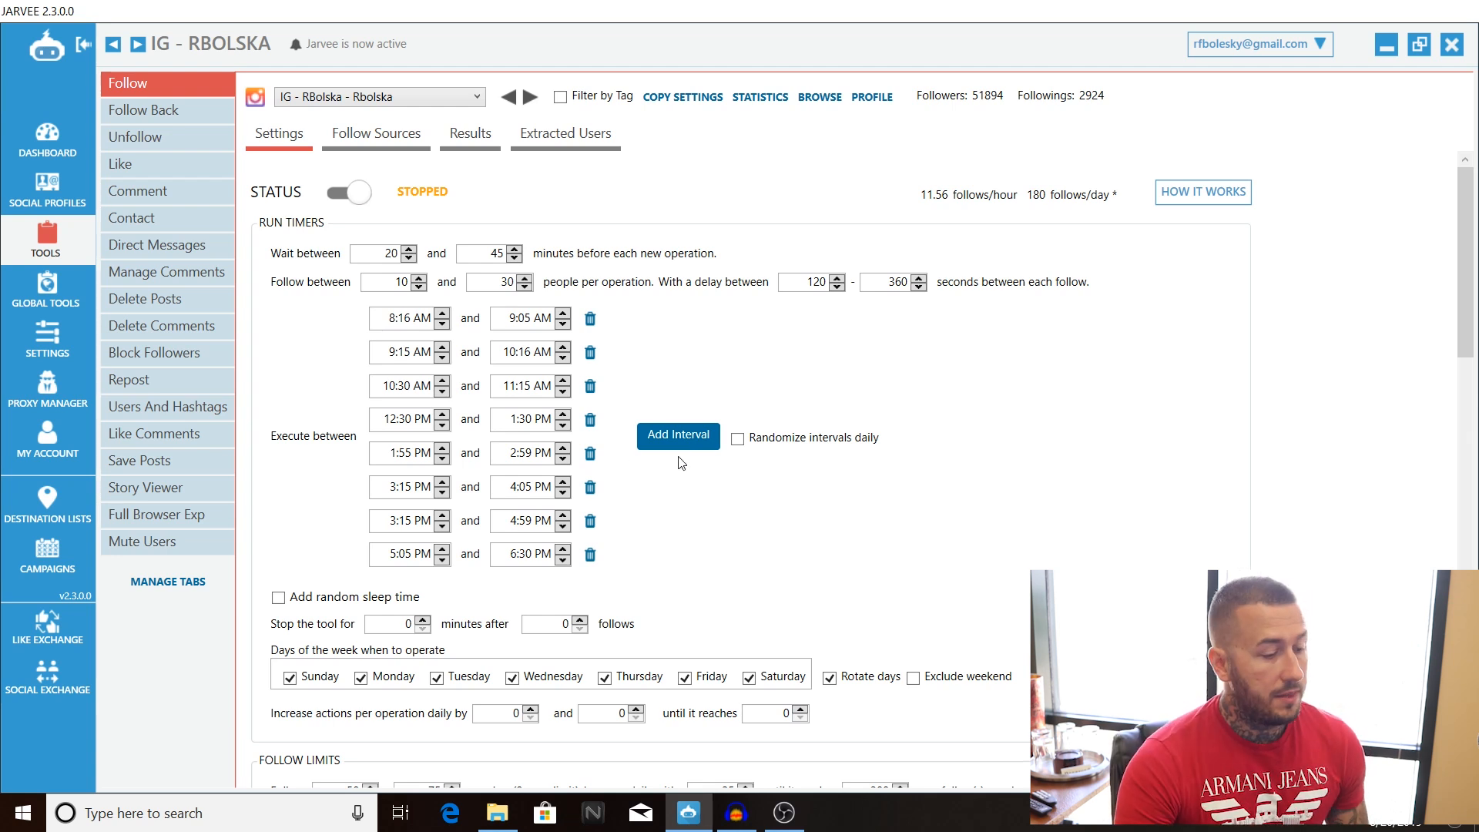
{"action": "mouse_move", "coordinate": [738, 437]}
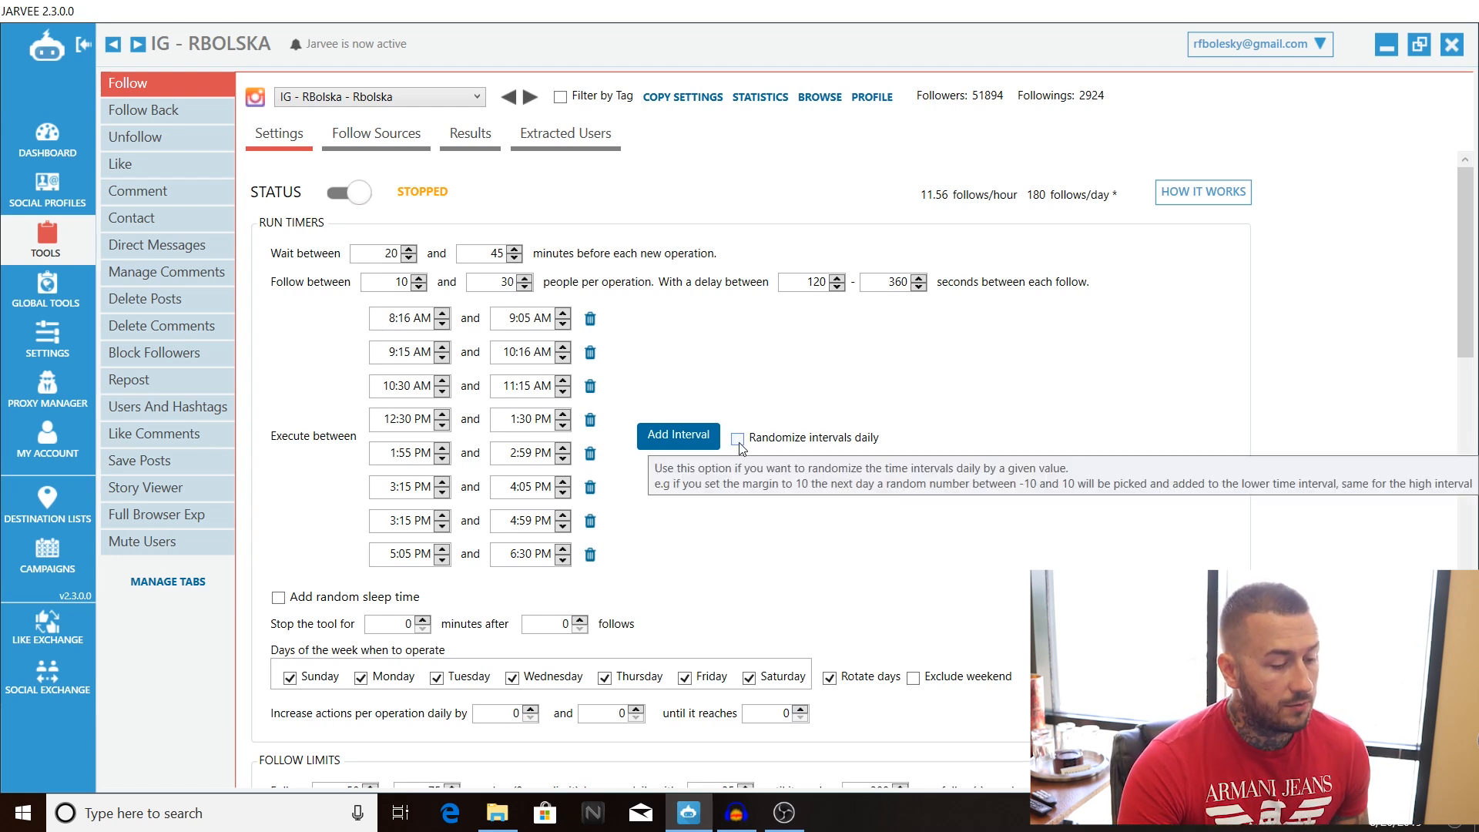
{"action": "left_click", "coordinate": [738, 419]}
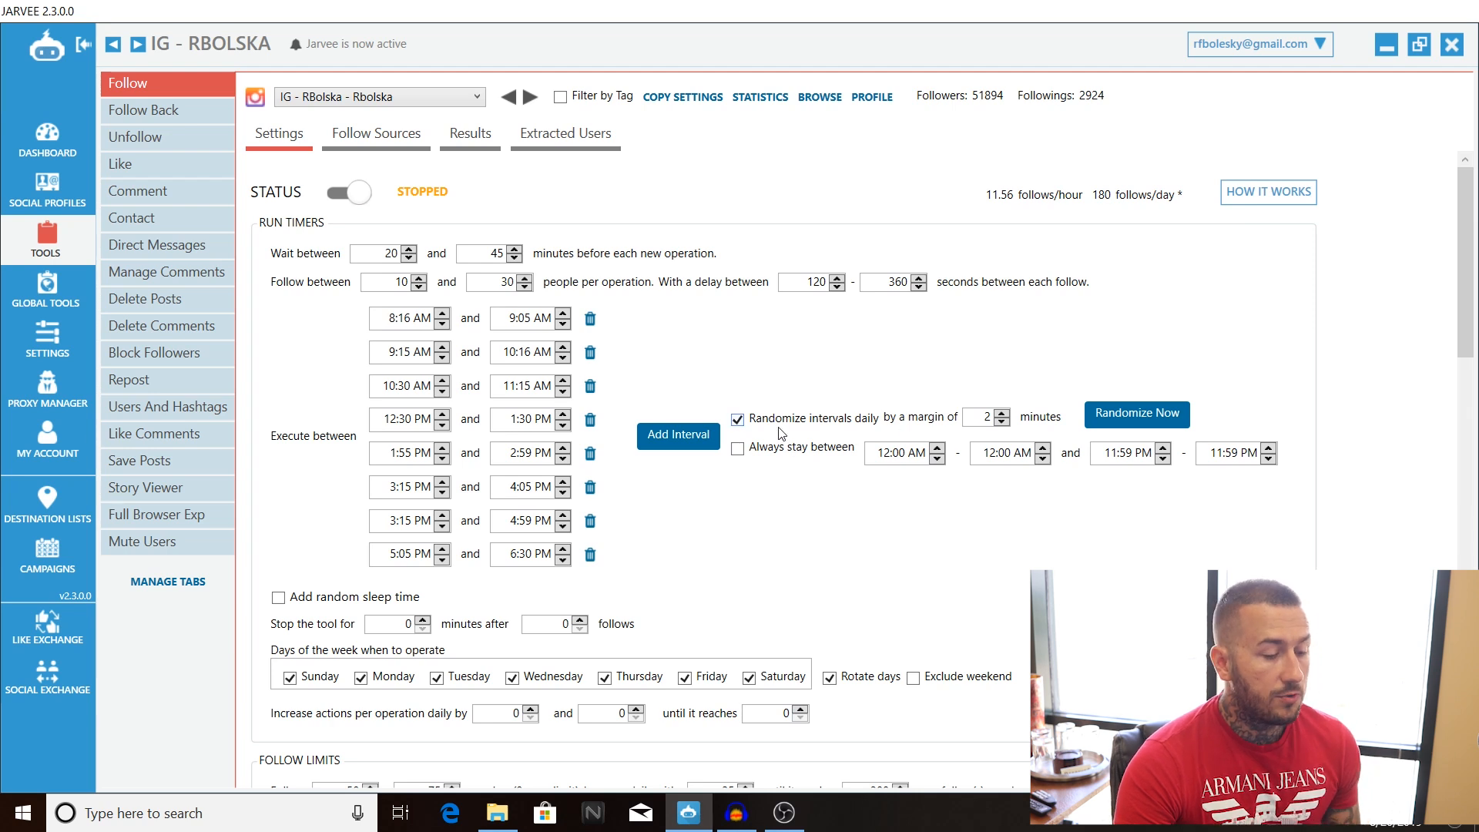
{"action": "left_click", "coordinate": [979, 416]}
{"action": "type", "text": "5"}
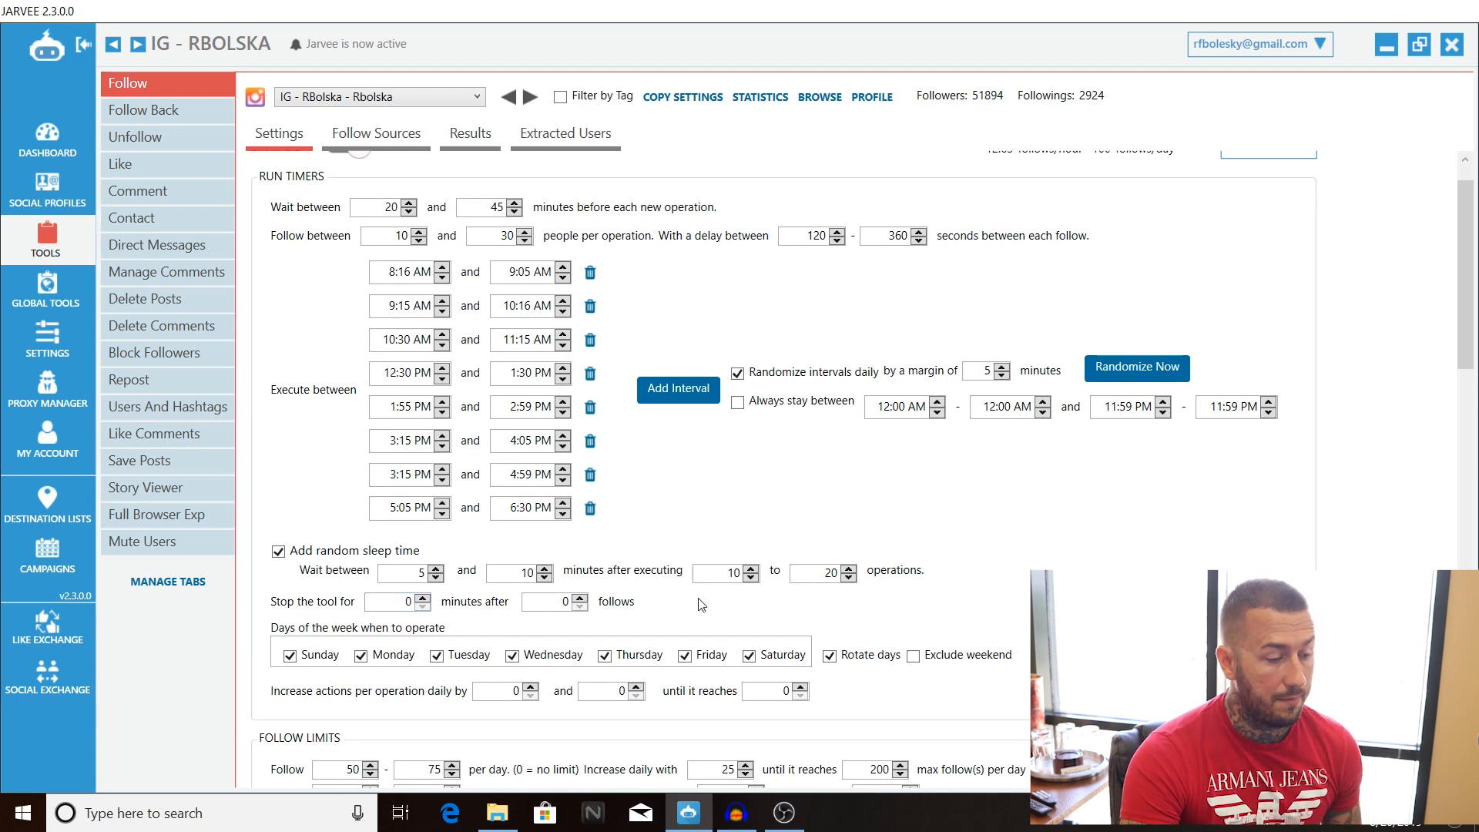
{"action": "scroll", "scroll_direction": "down", "scroll_amount": 3}
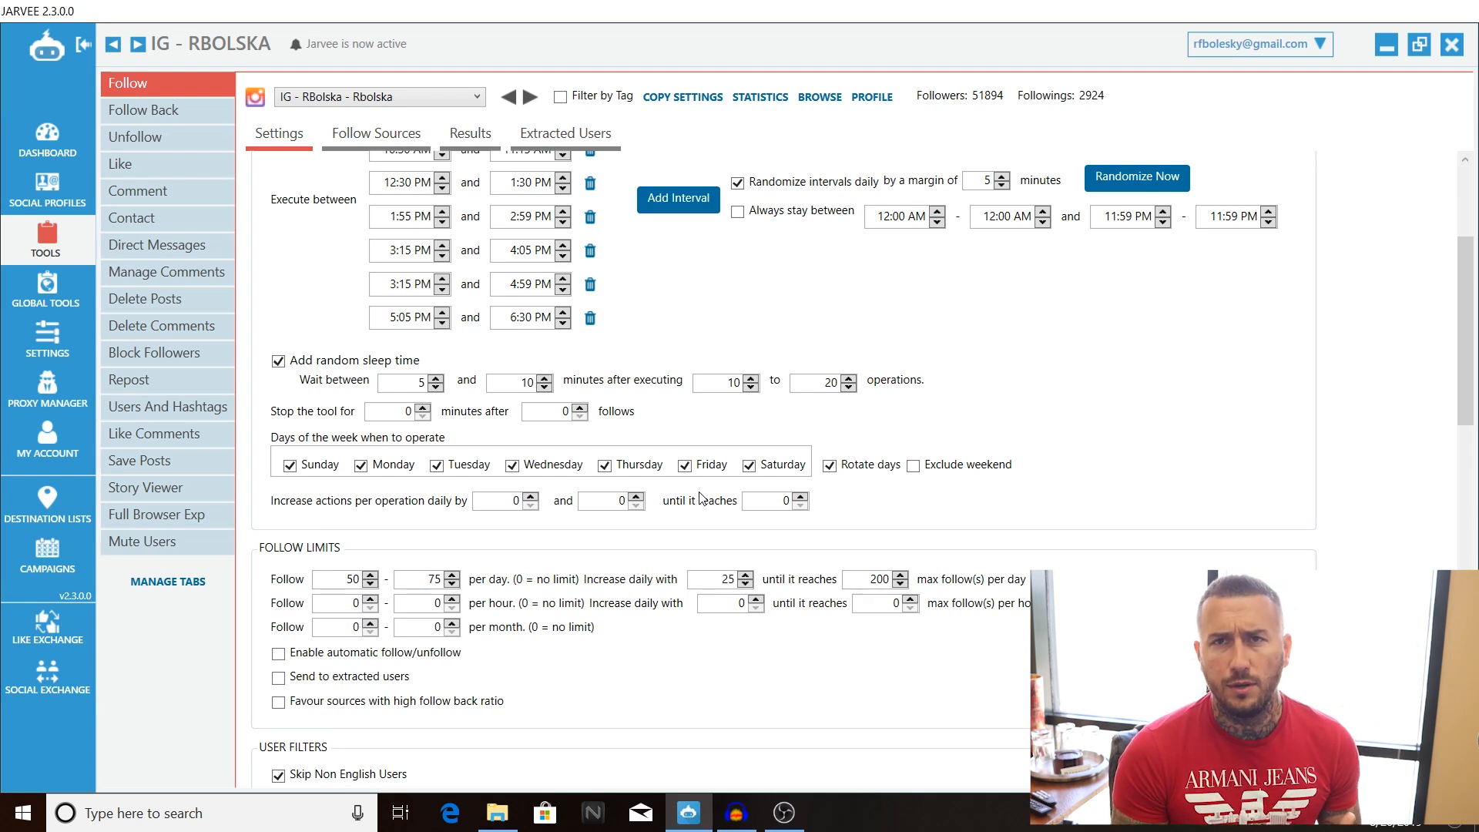
{"action": "scroll", "scroll_direction": "down", "scroll_amount": 3}
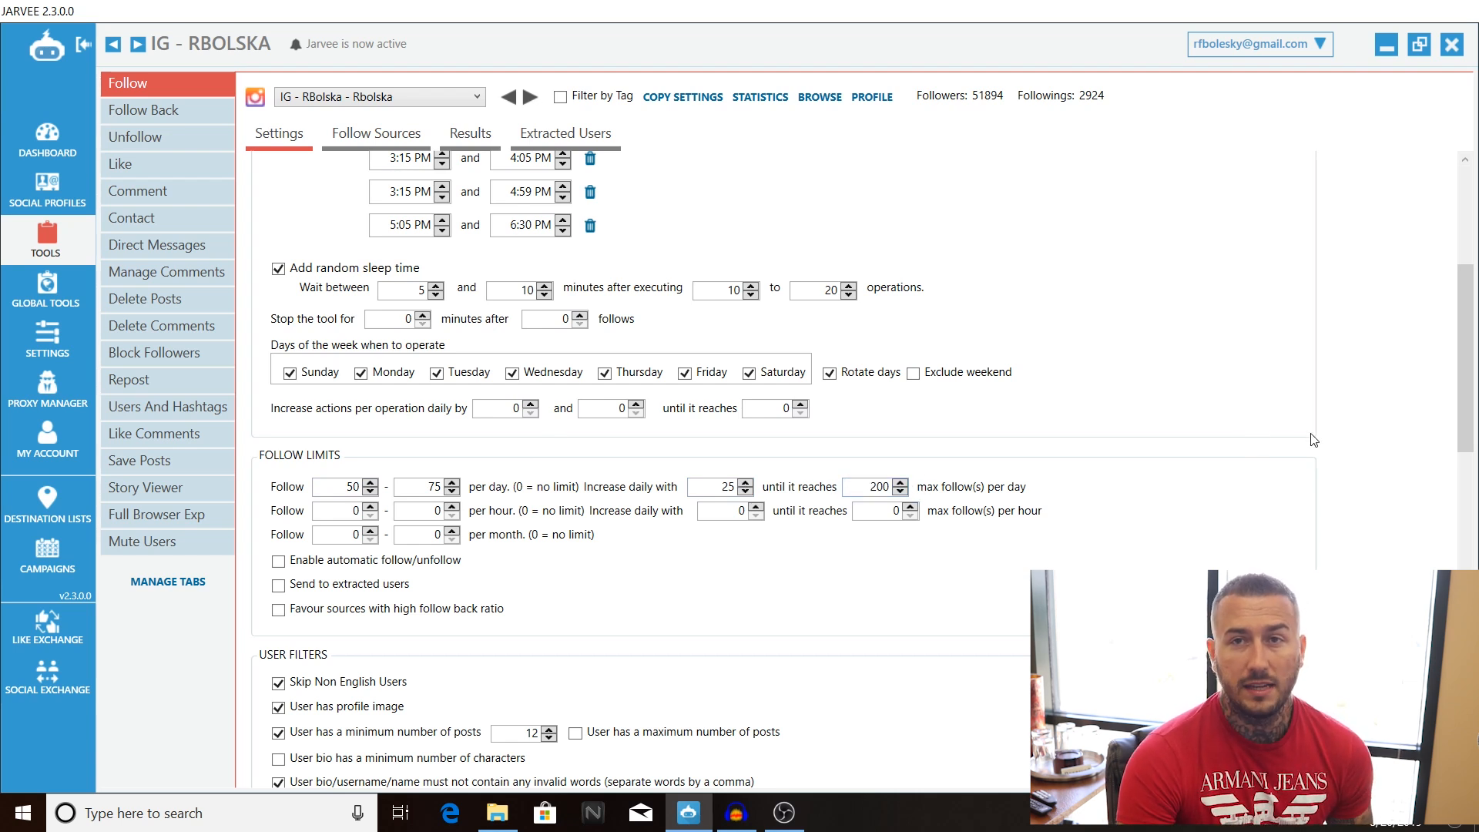
{"action": "mouse_move", "coordinate": [1336, 428]}
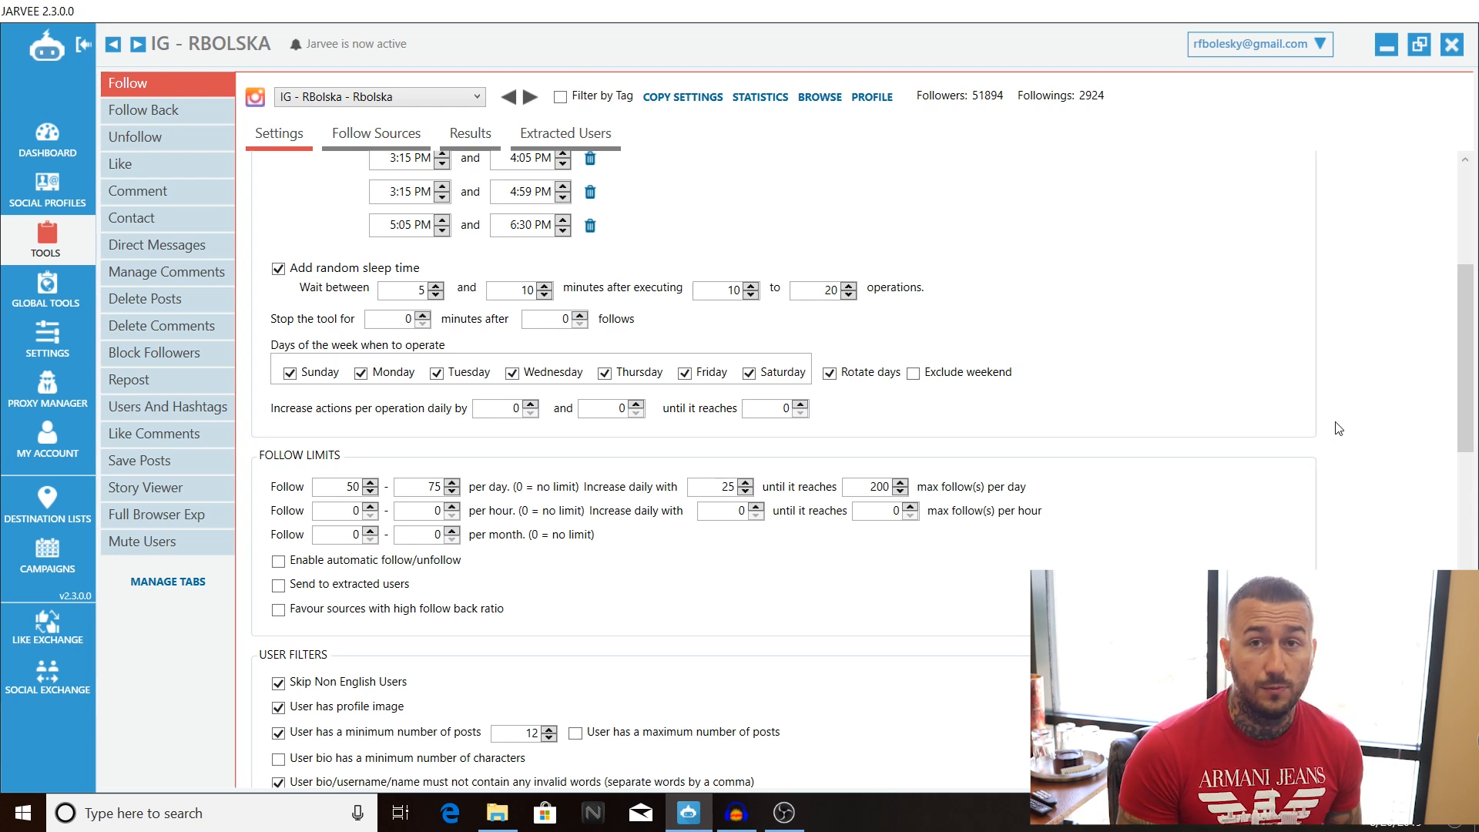
{"action": "scroll", "scroll_direction": "down", "scroll_amount": 3}
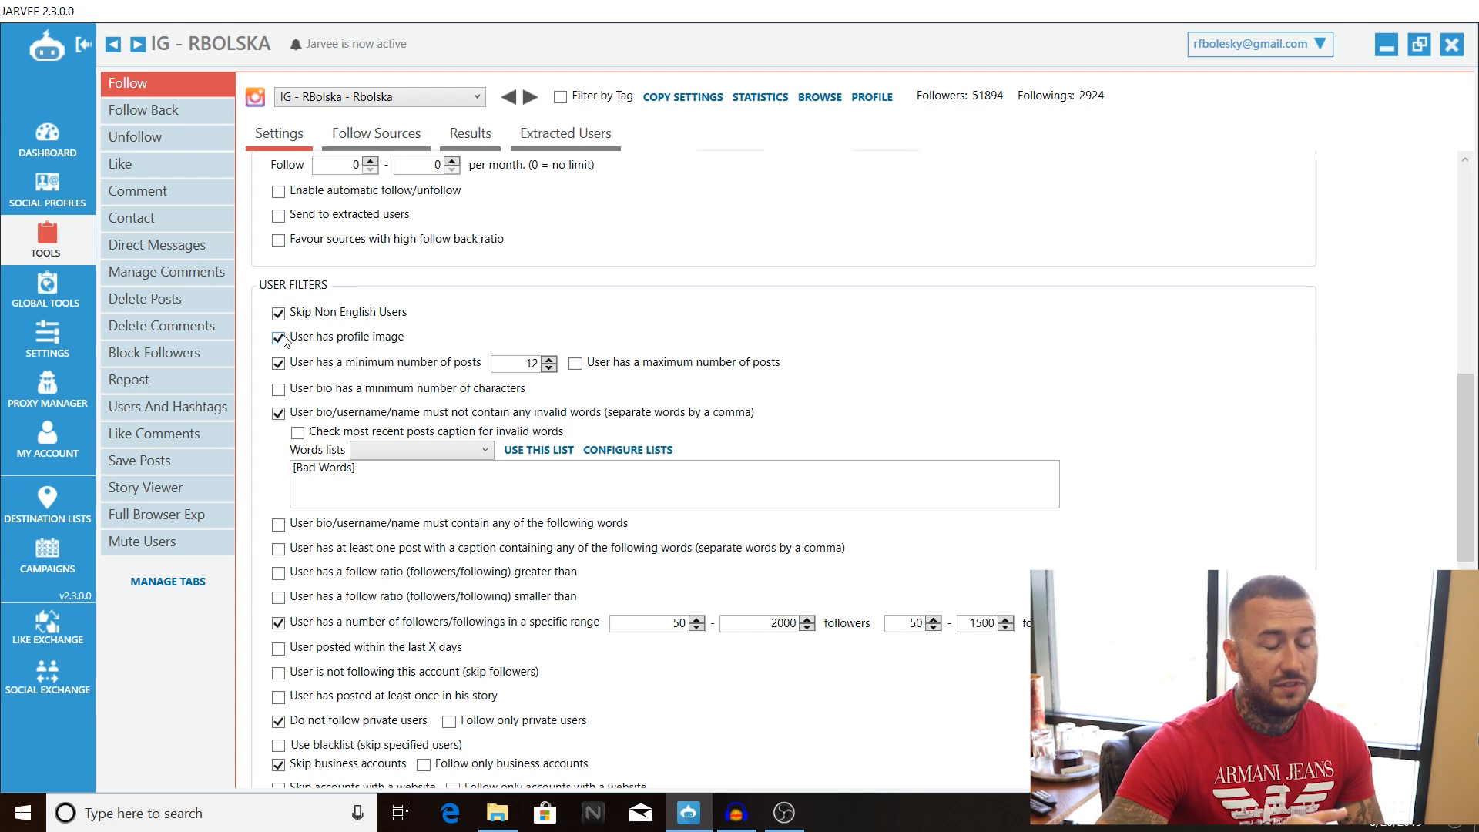
{"action": "left_click", "coordinate": [277, 337]}
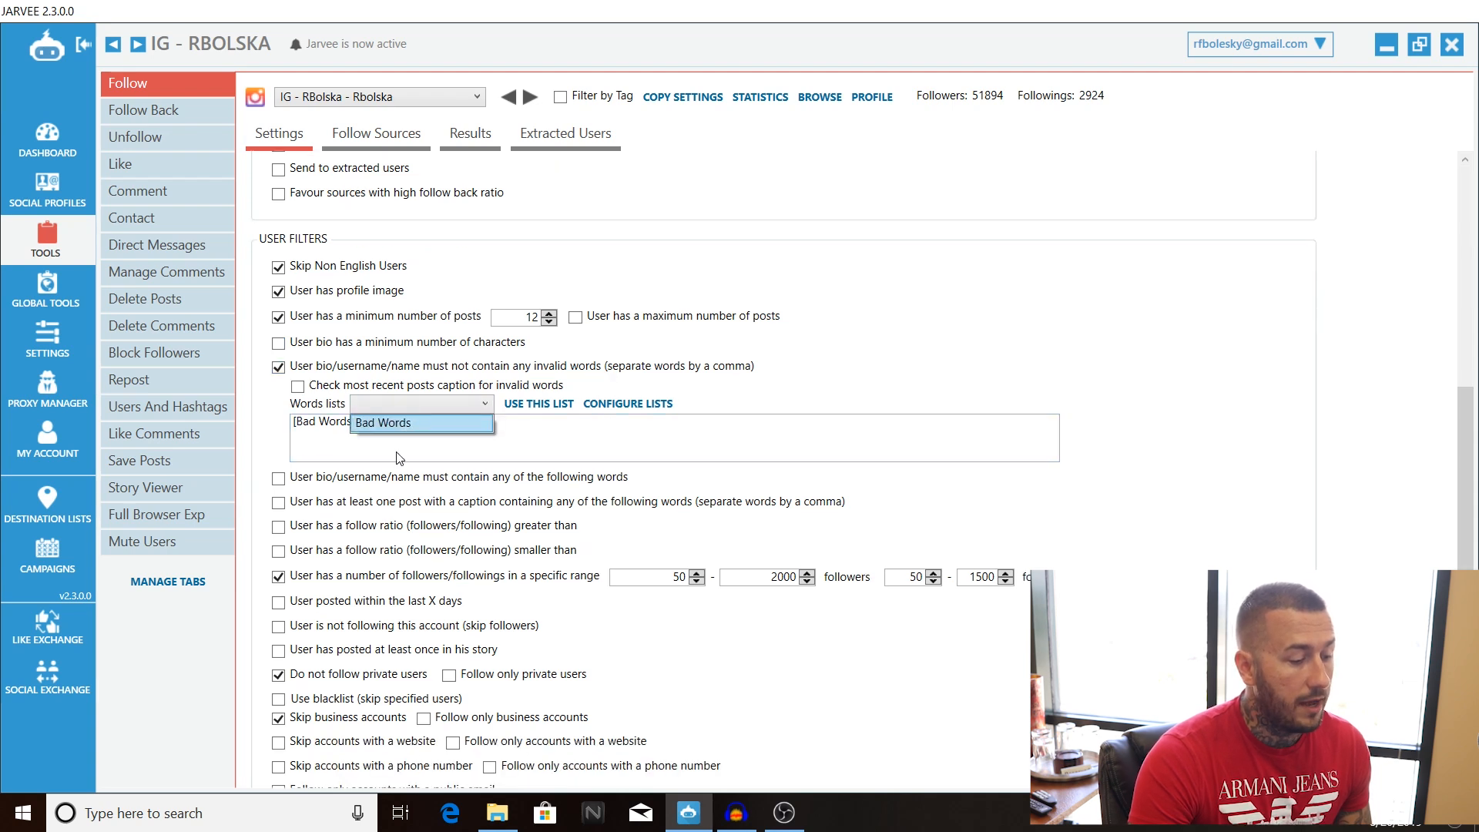
{"action": "left_click", "coordinate": [420, 423]}
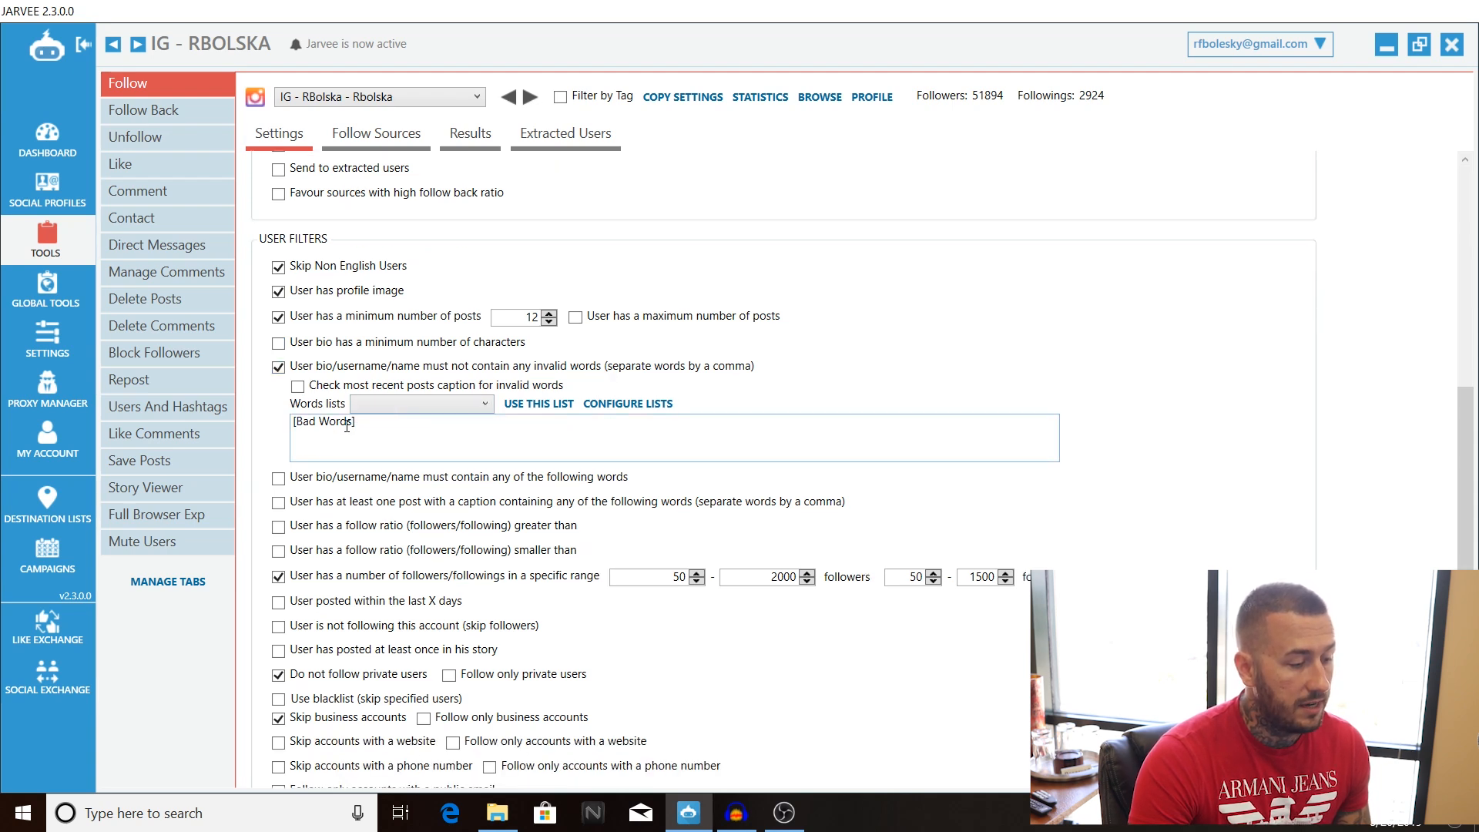
{"action": "left_click", "coordinate": [46, 290]}
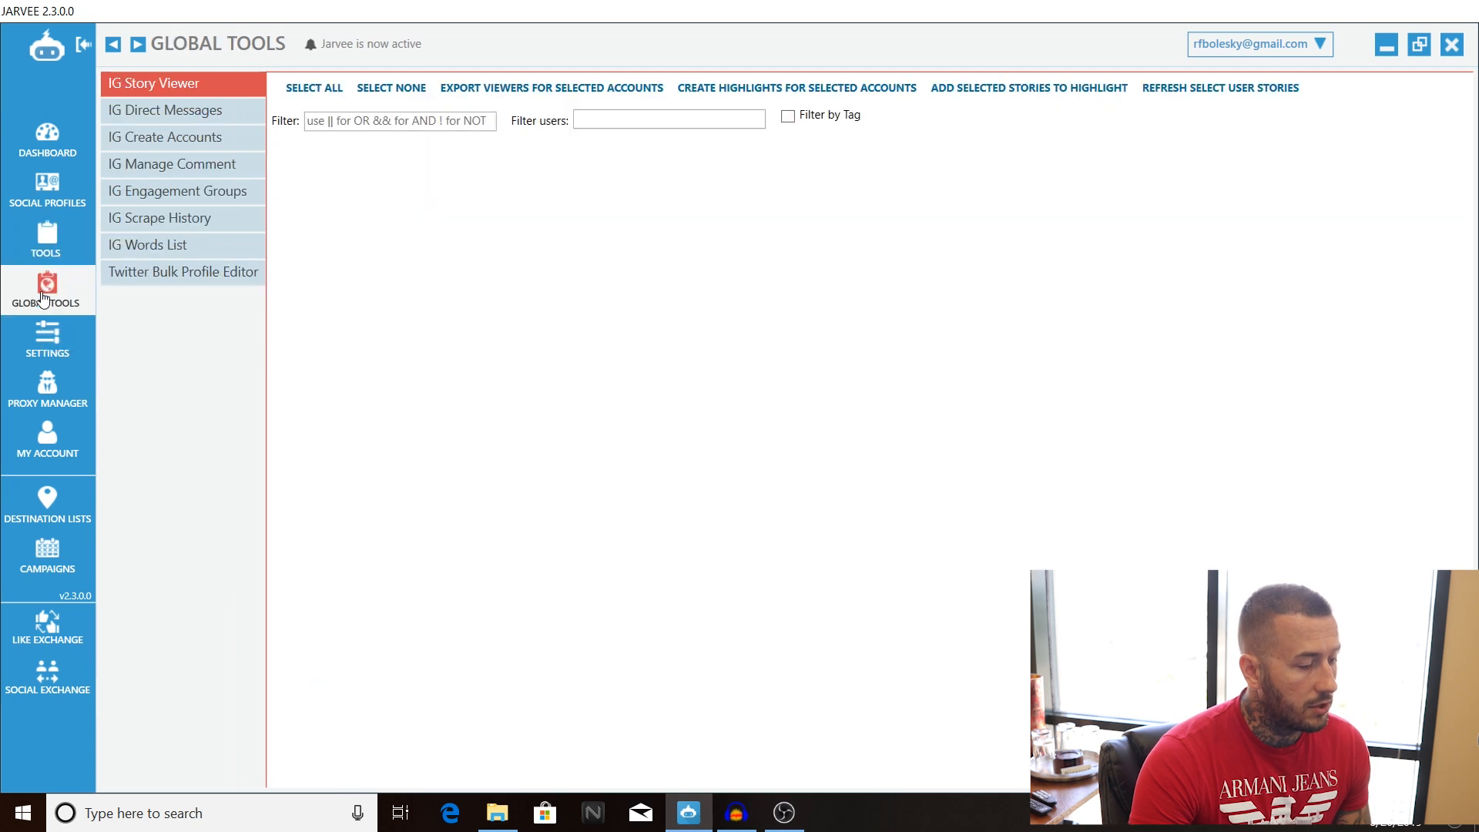
{"action": "left_click", "coordinate": [147, 245]}
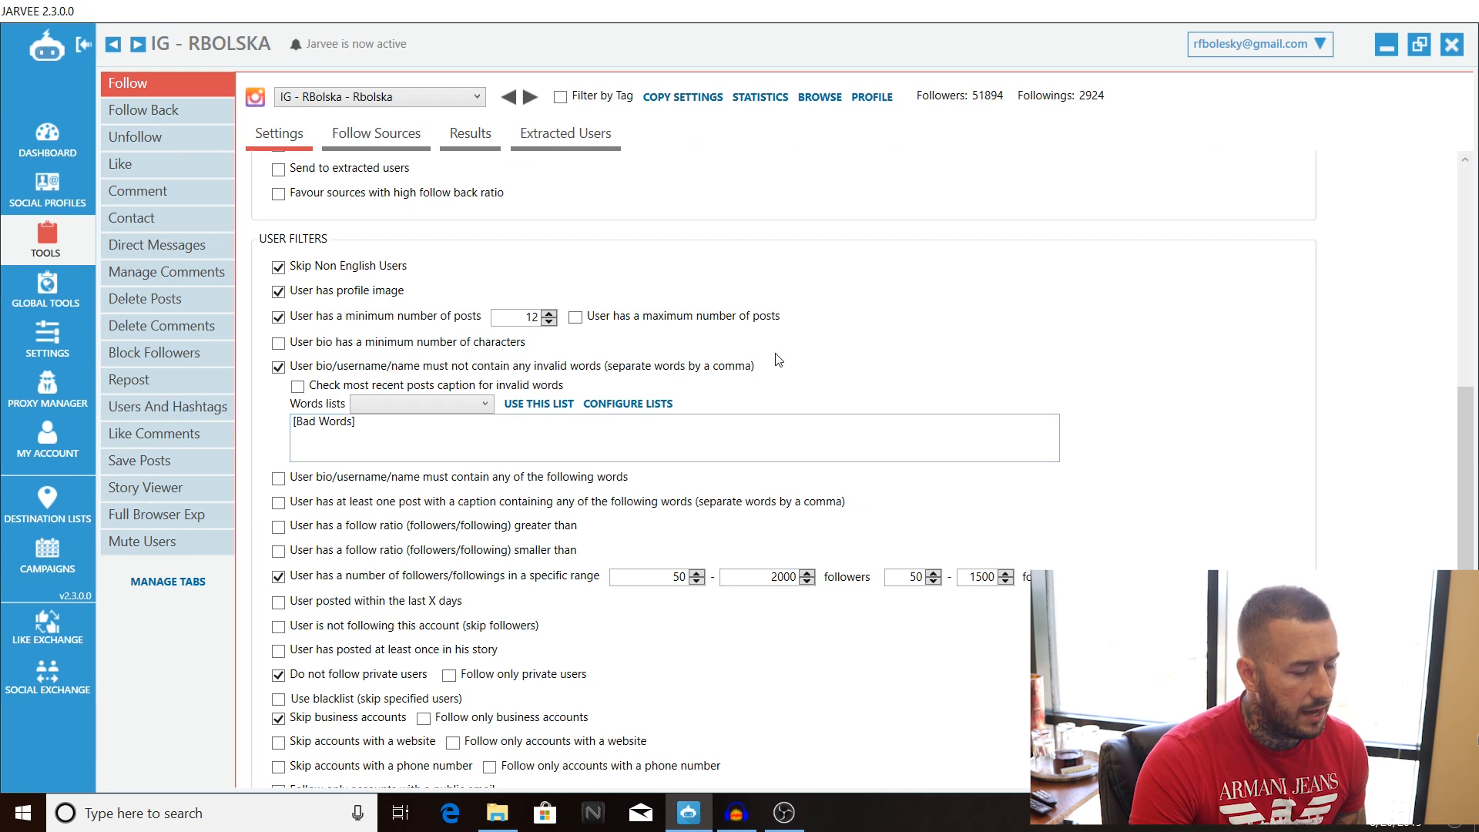
{"action": "scroll", "scroll_direction": "down", "scroll_amount": 3}
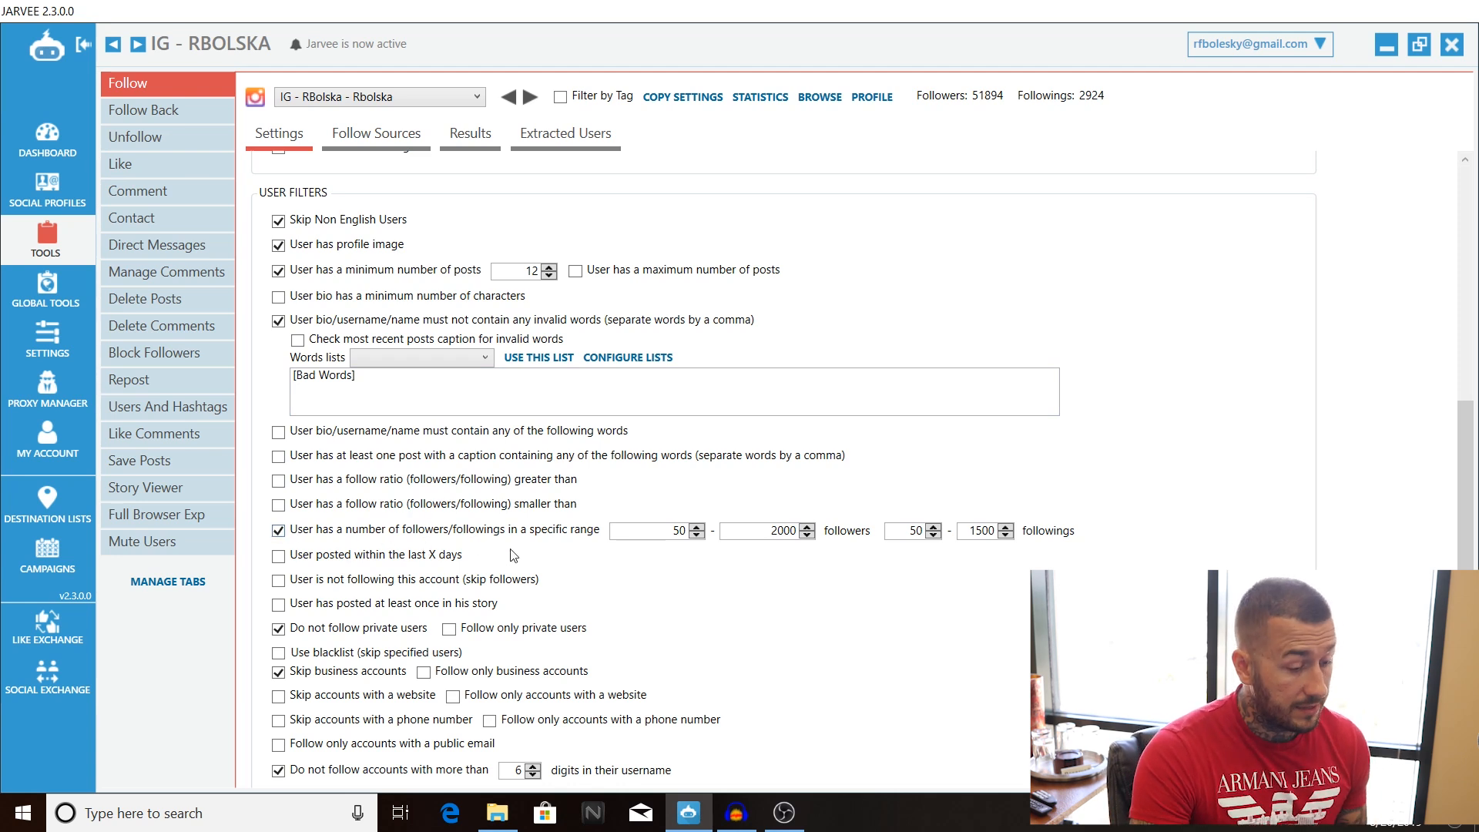
{"action": "left_click", "coordinate": [651, 530]}
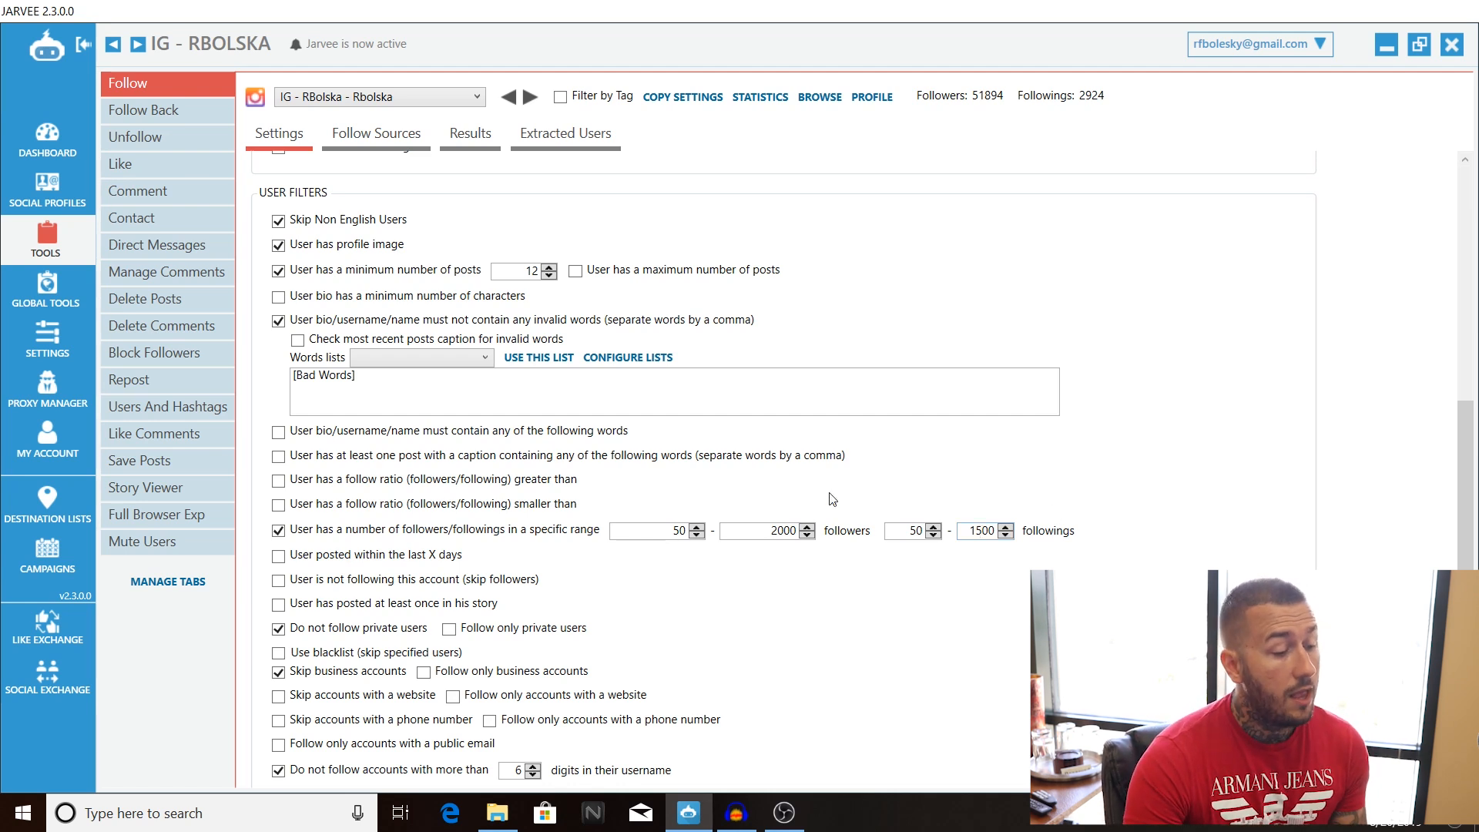
{"action": "mouse_move", "coordinate": [606, 537]}
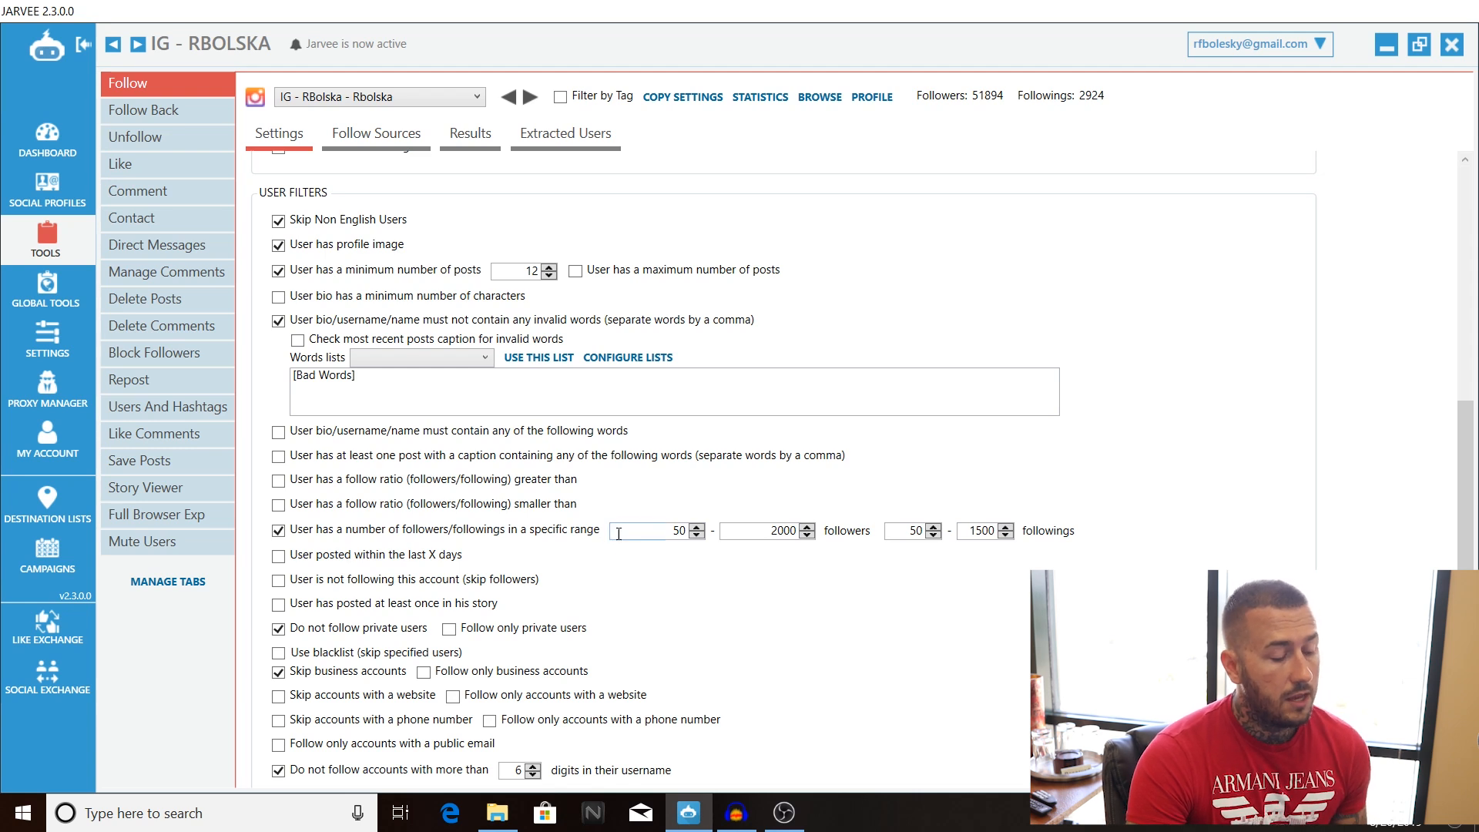
{"action": "scroll", "scroll_direction": "down", "scroll_amount": 3}
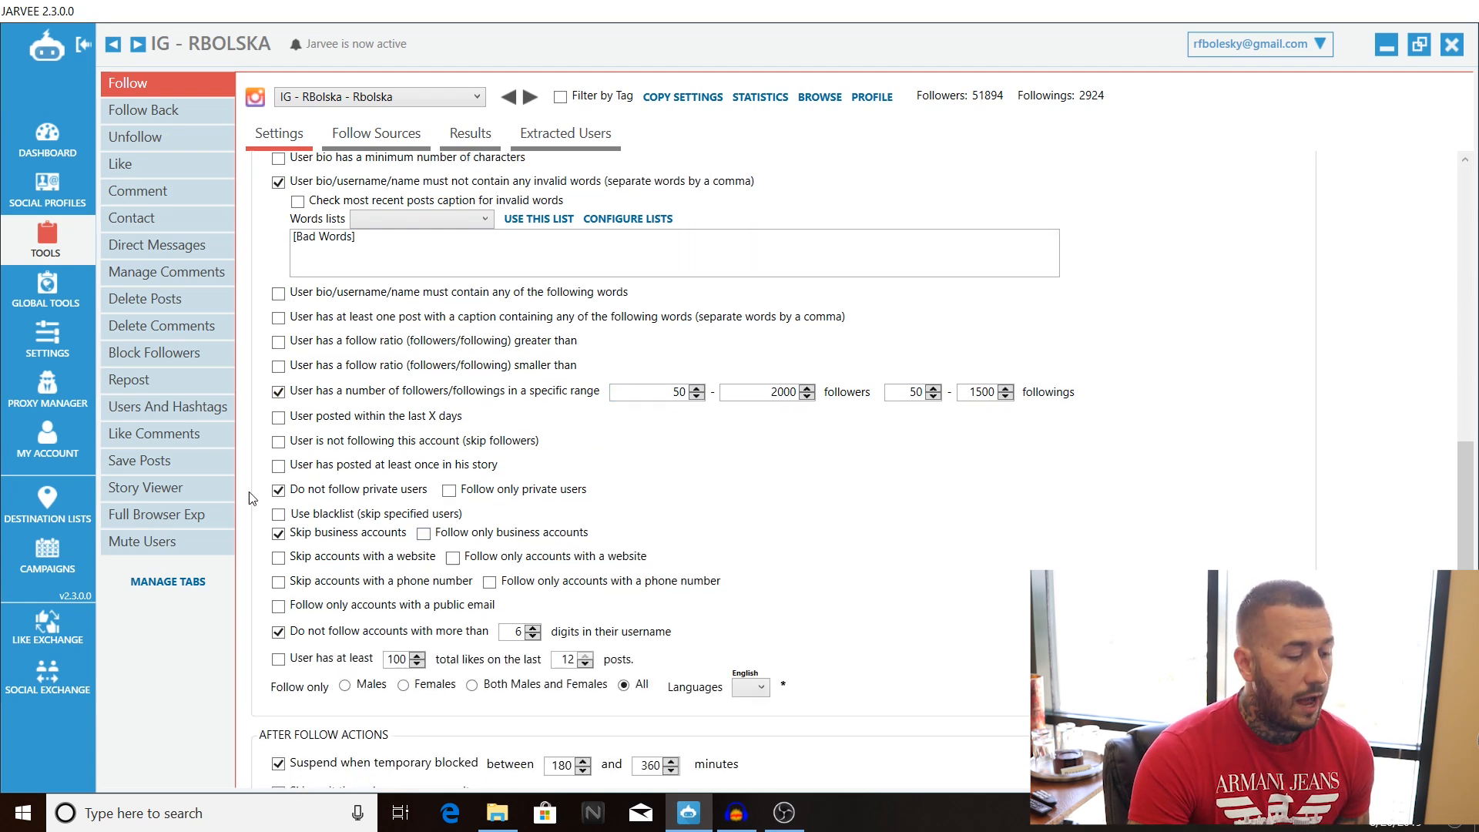
Tick the user filter and blocked-suspension options, then scroll down to Remove poor quality Sources
{"action": "left_click", "coordinate": [278, 488]}
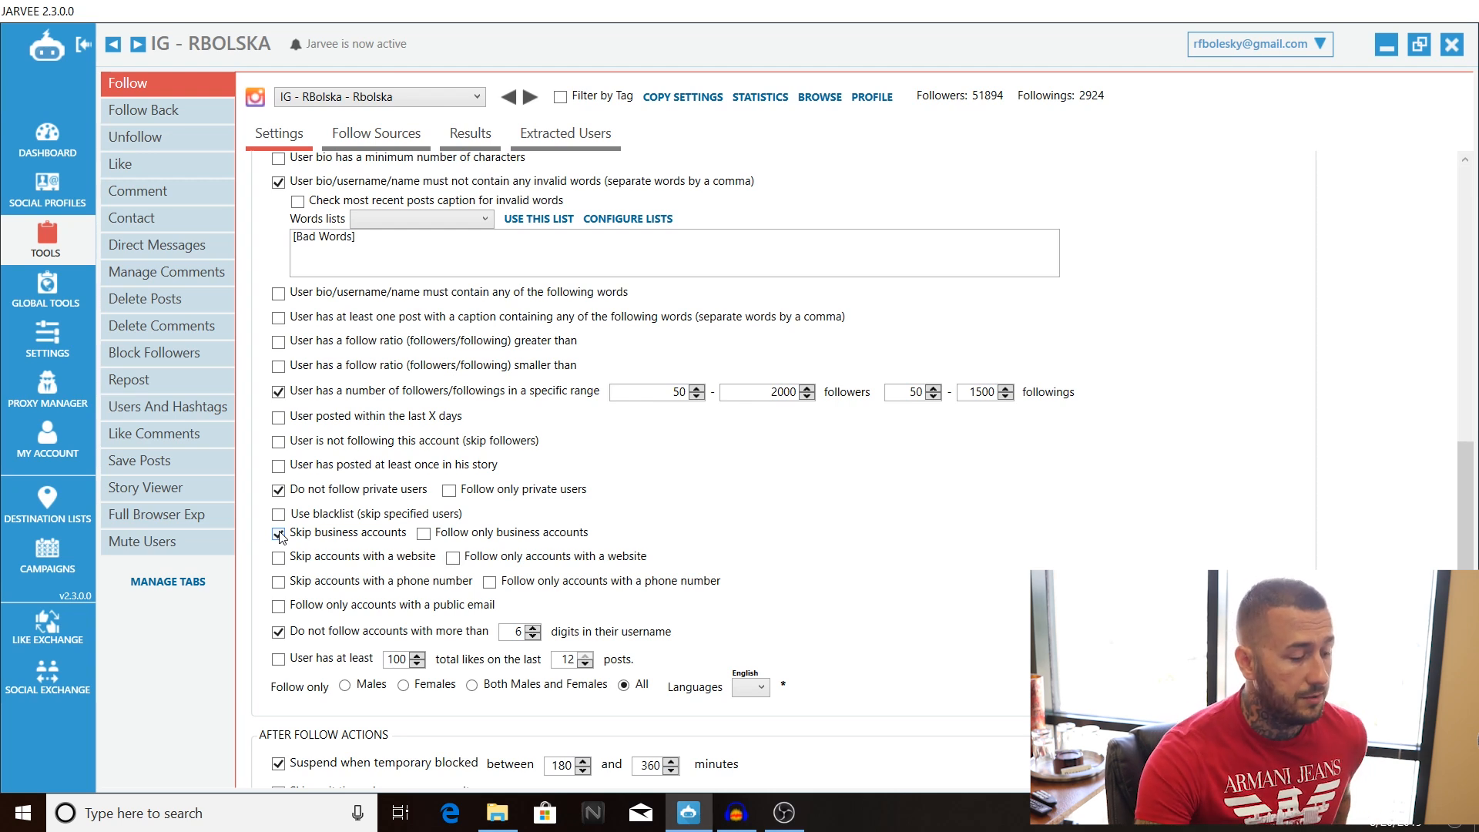
{"action": "left_click", "coordinate": [278, 533]}
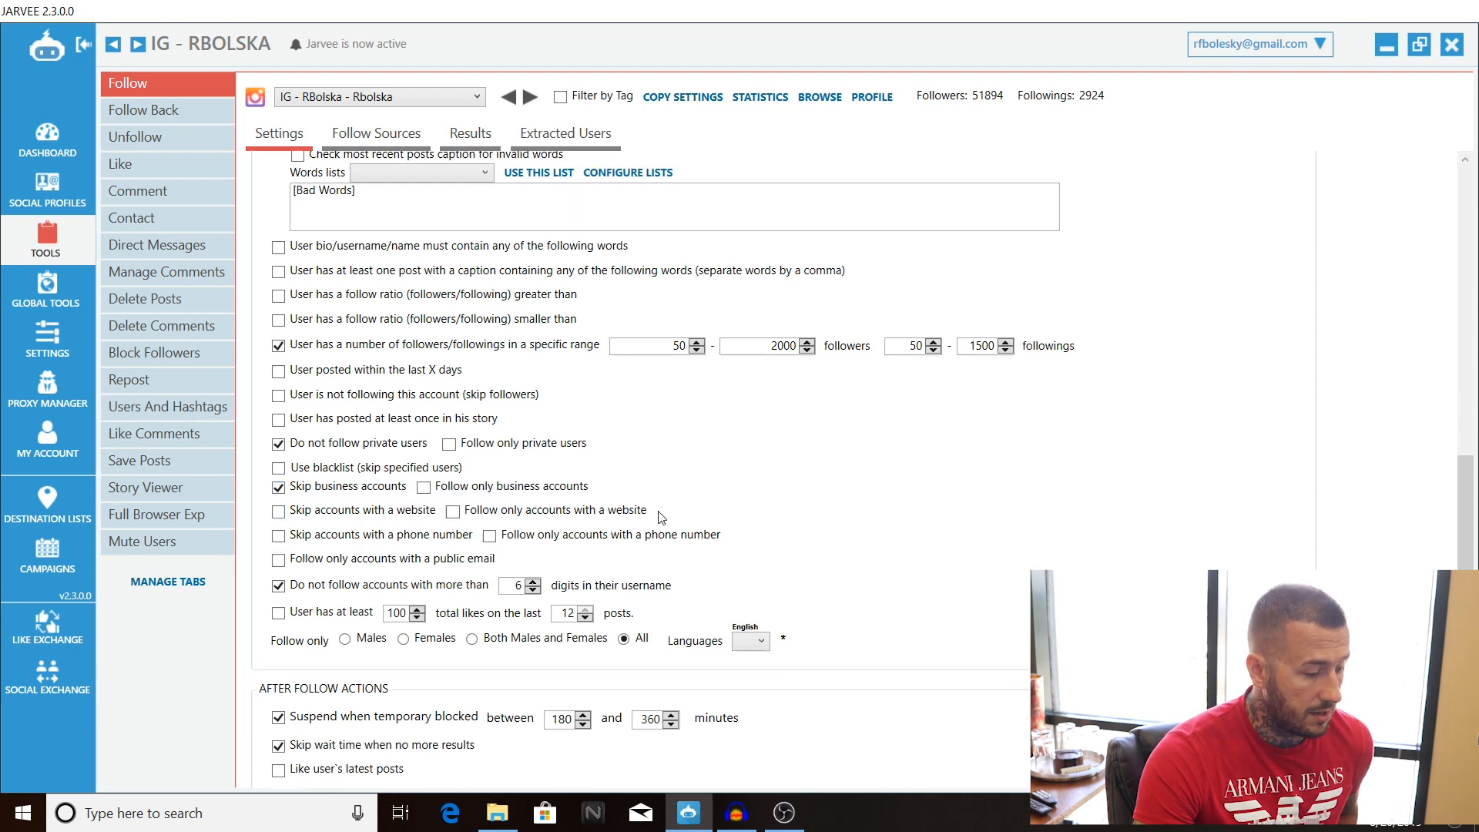
{"action": "scroll", "scroll_direction": "down", "scroll_amount": 3}
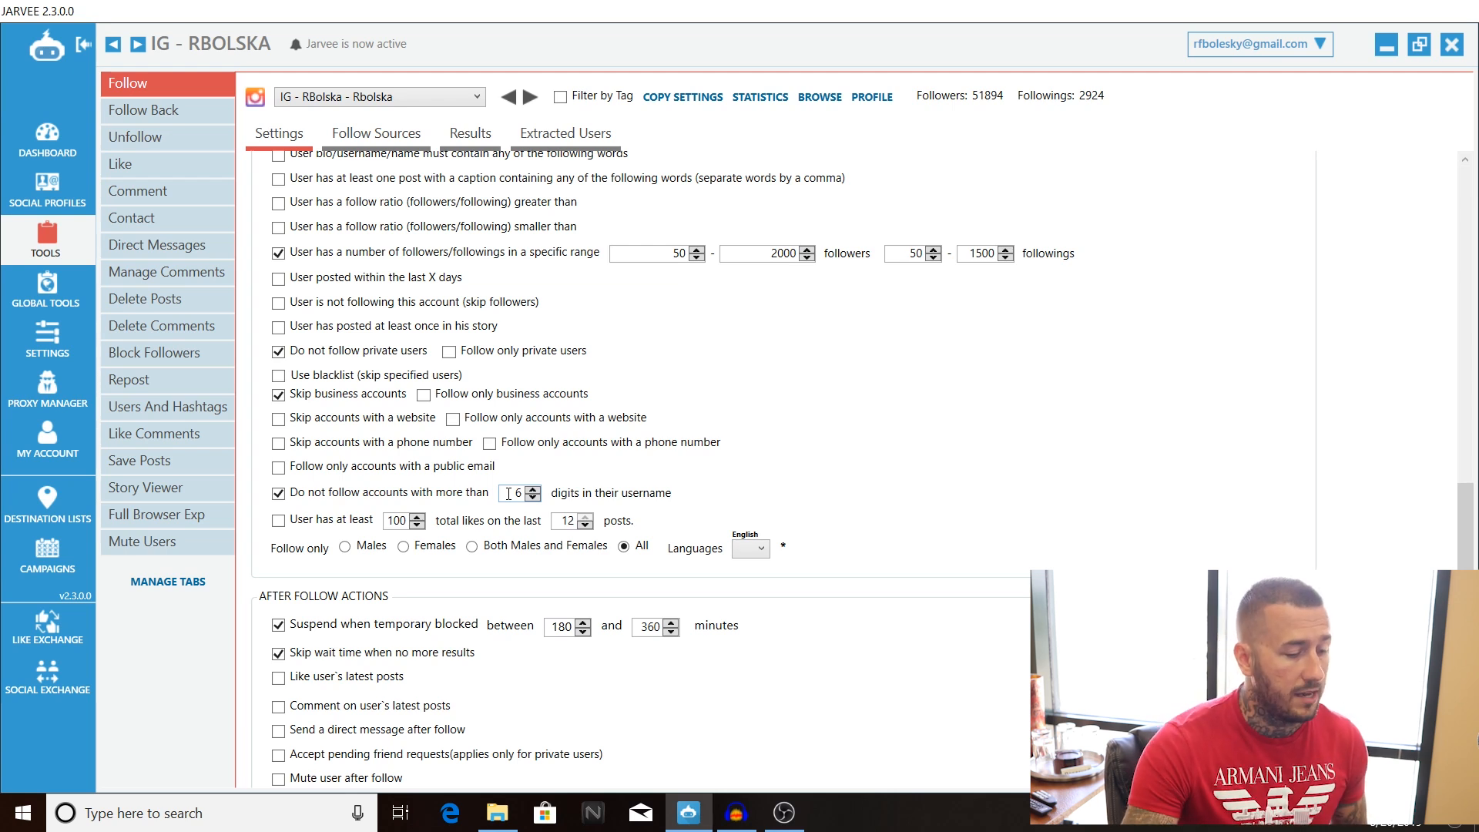
{"action": "scroll", "scroll_direction": "down", "scroll_amount": 3}
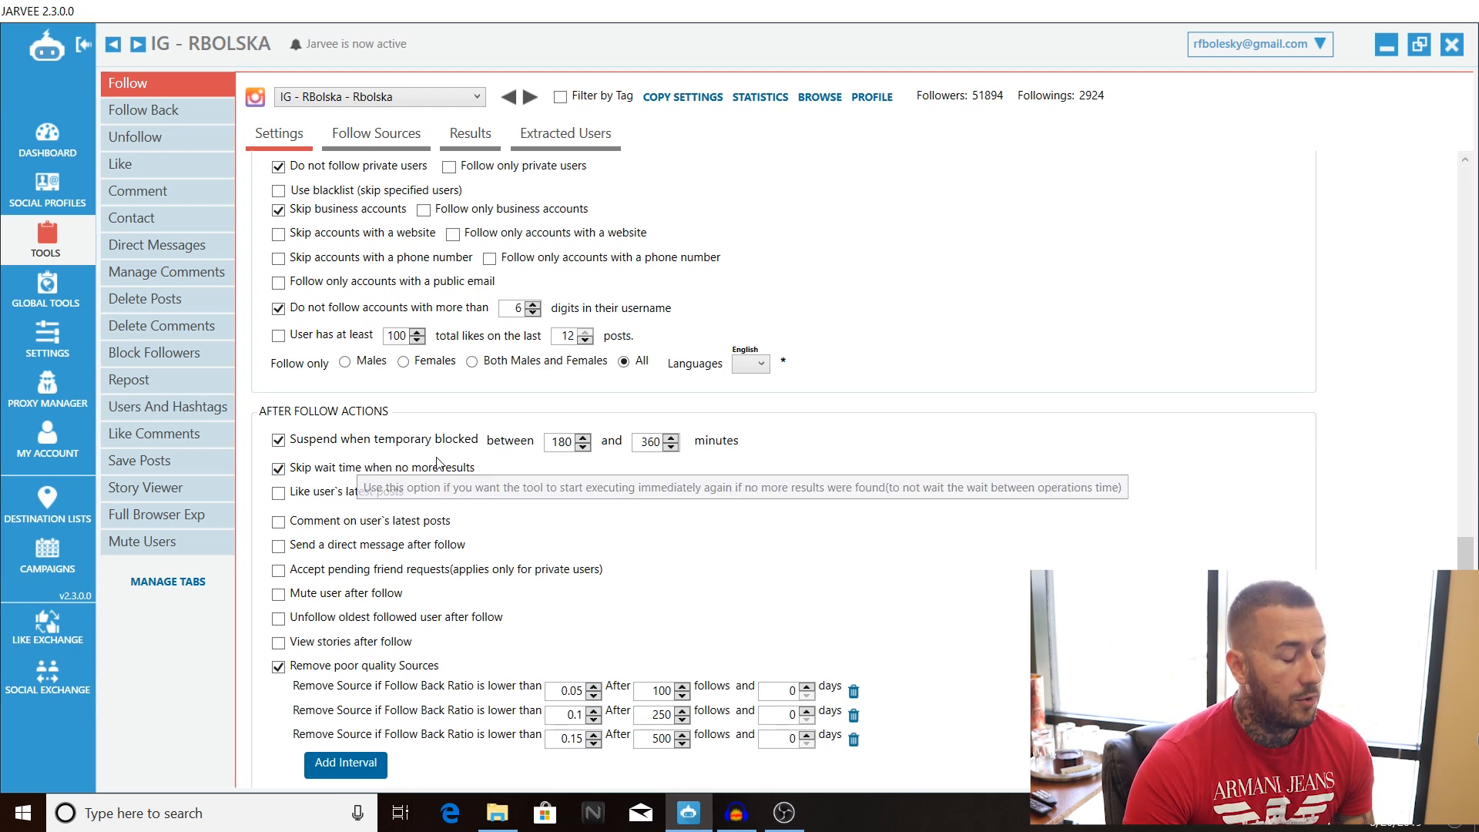
{"action": "mouse_move", "coordinate": [690, 551]}
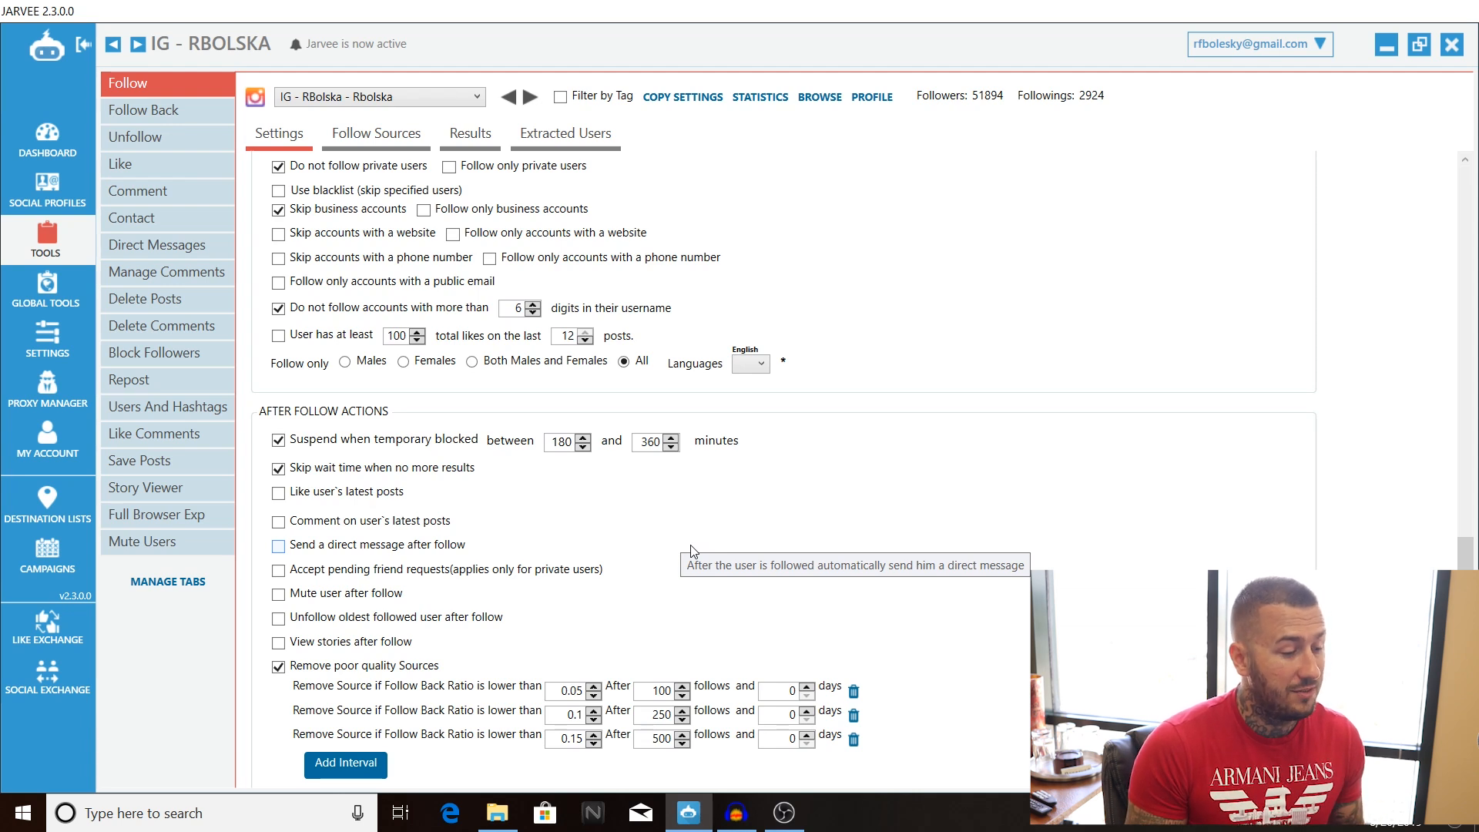
{"action": "scroll", "scroll_direction": "down", "scroll_amount": 3}
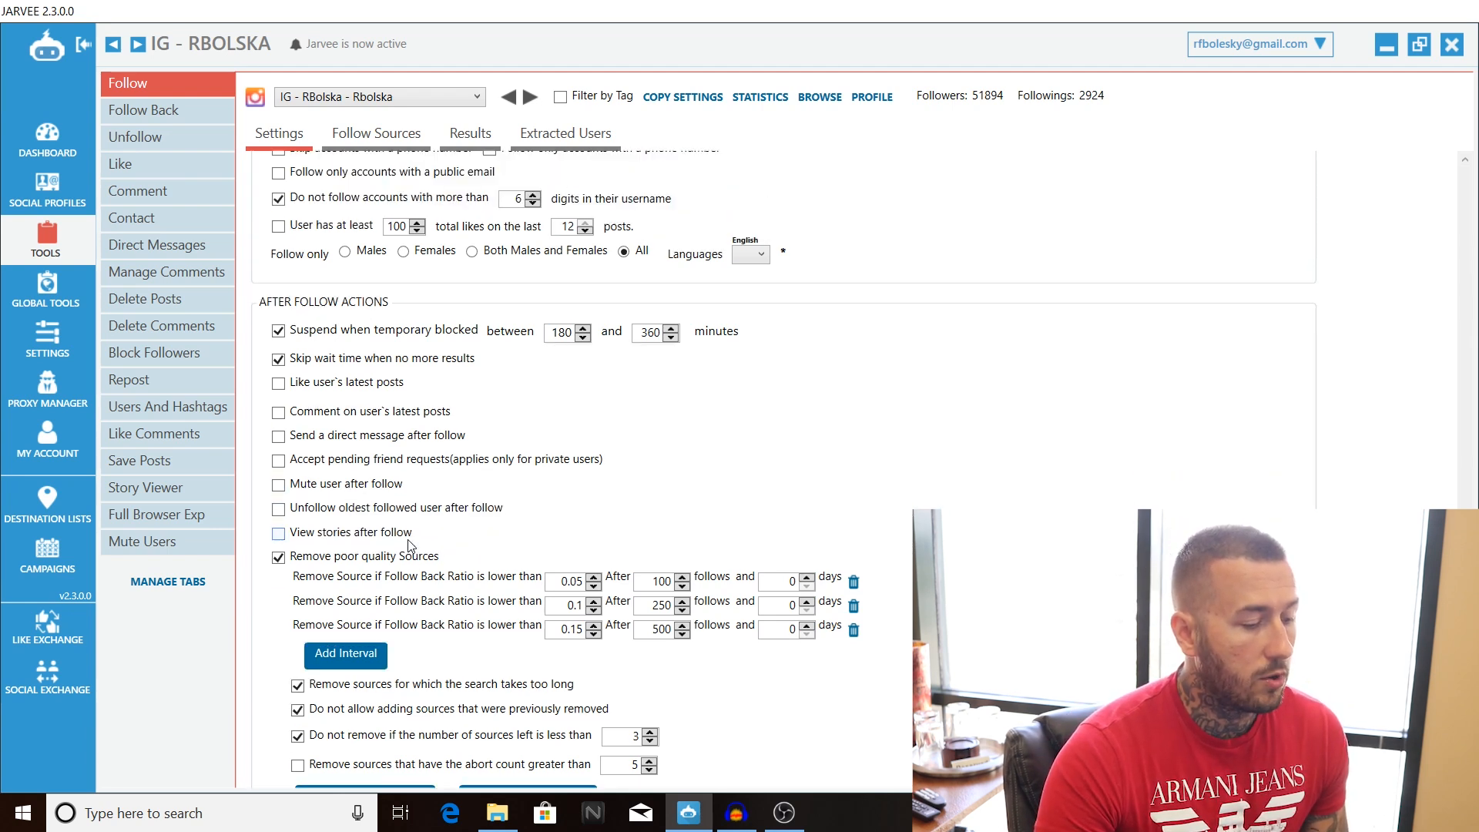
{"action": "scroll", "scroll_direction": "down", "scroll_amount": 3}
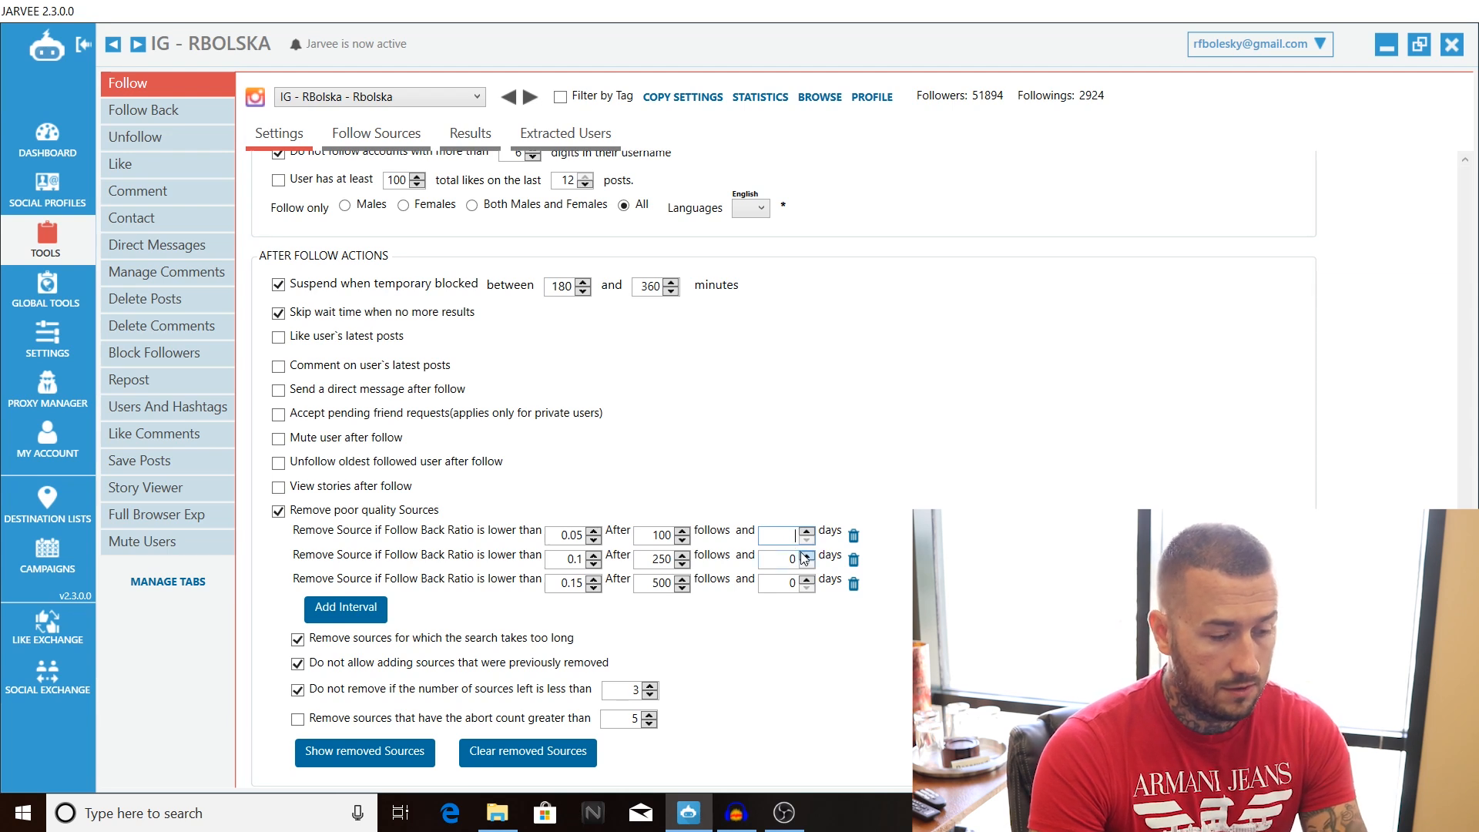
Enter 3 days in each of the three poor-source removal interval fields
{"action": "left_click", "coordinate": [806, 529]}
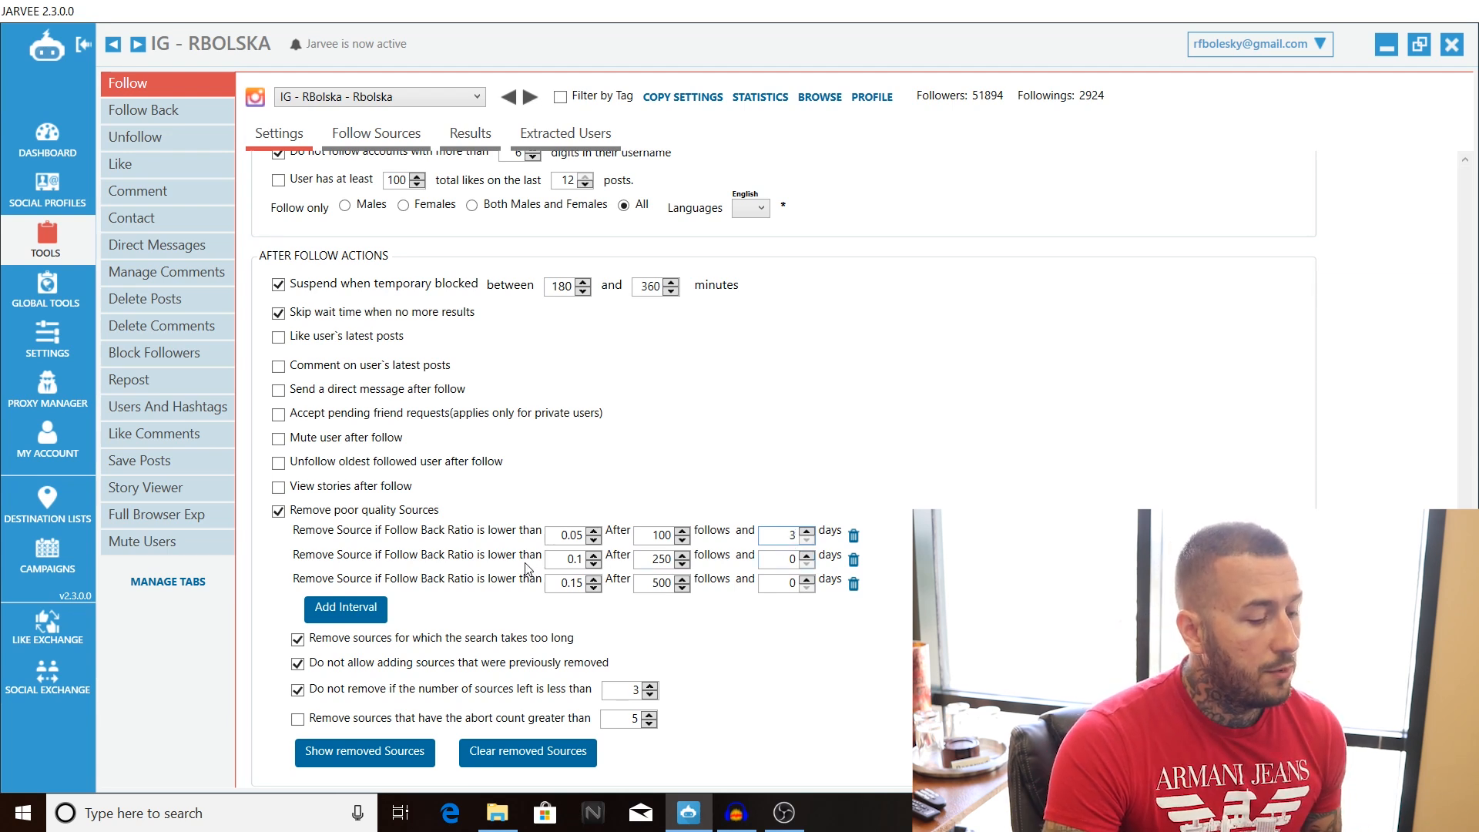
{"action": "left_click", "coordinate": [568, 559]}
{"action": "type", "text": "3"}
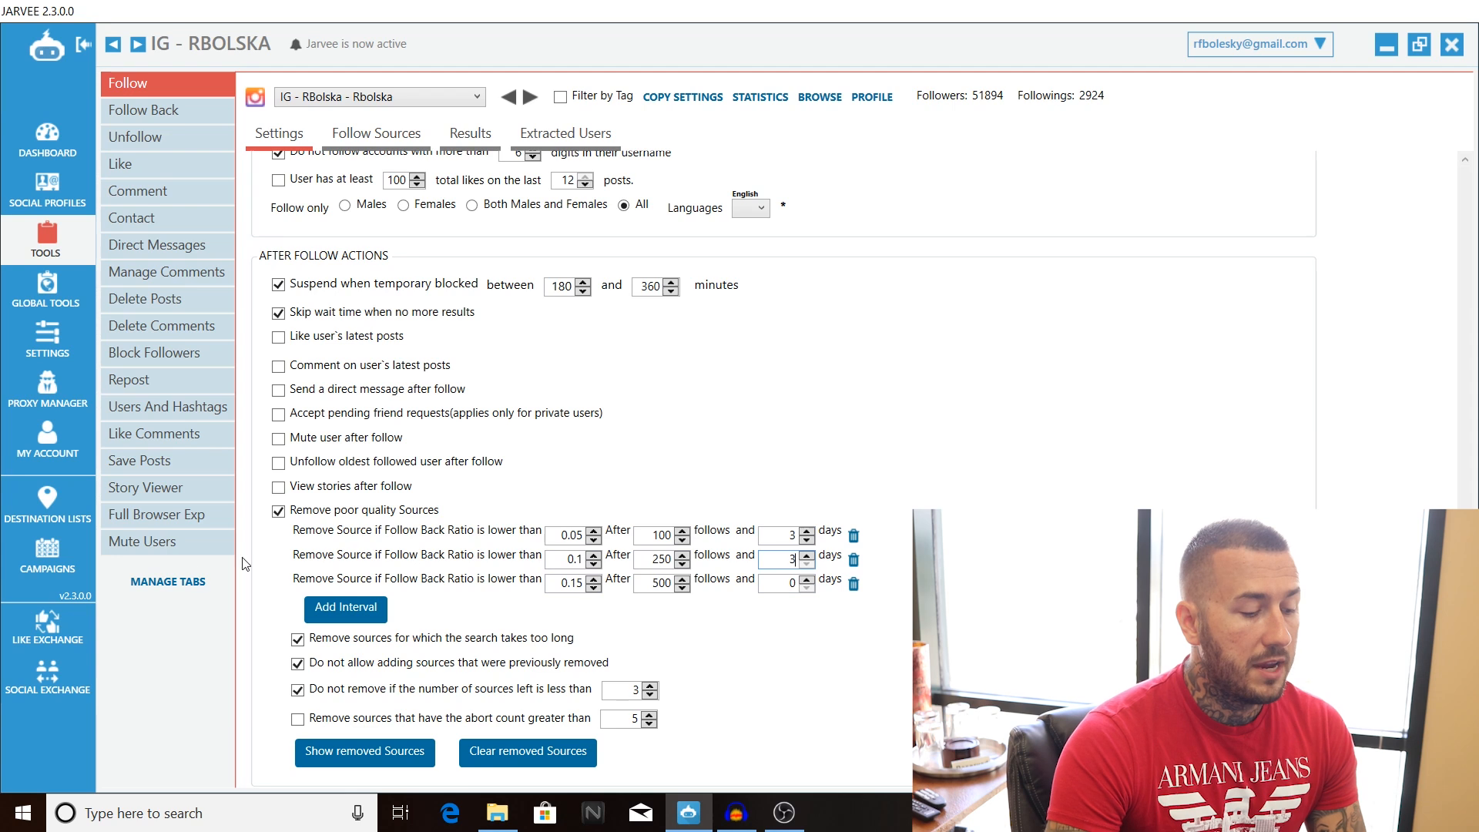
{"action": "mouse_move", "coordinate": [593, 605]}
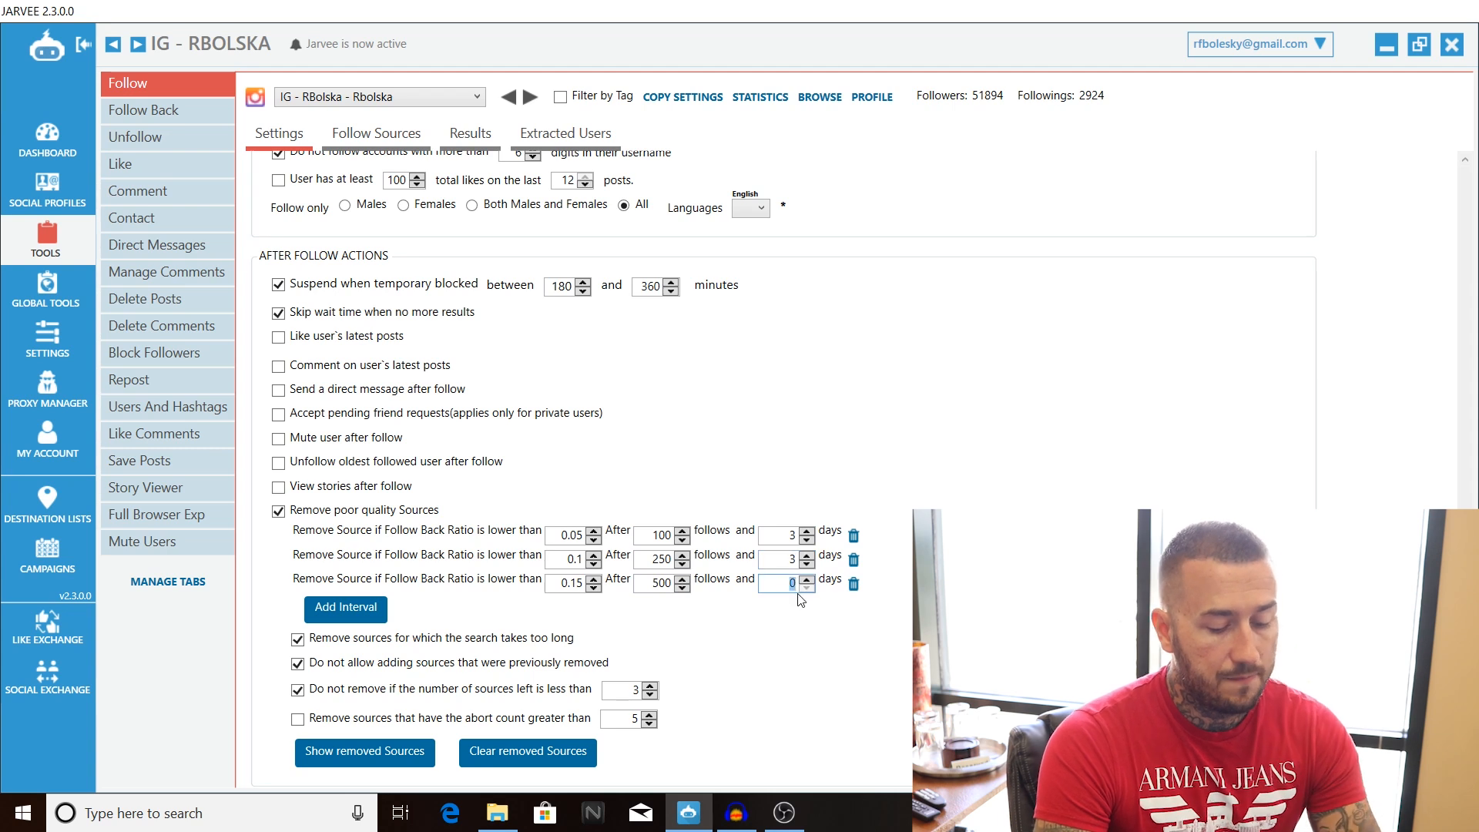
{"action": "left_click", "coordinate": [806, 580]}
{"action": "type", "text": "3"}
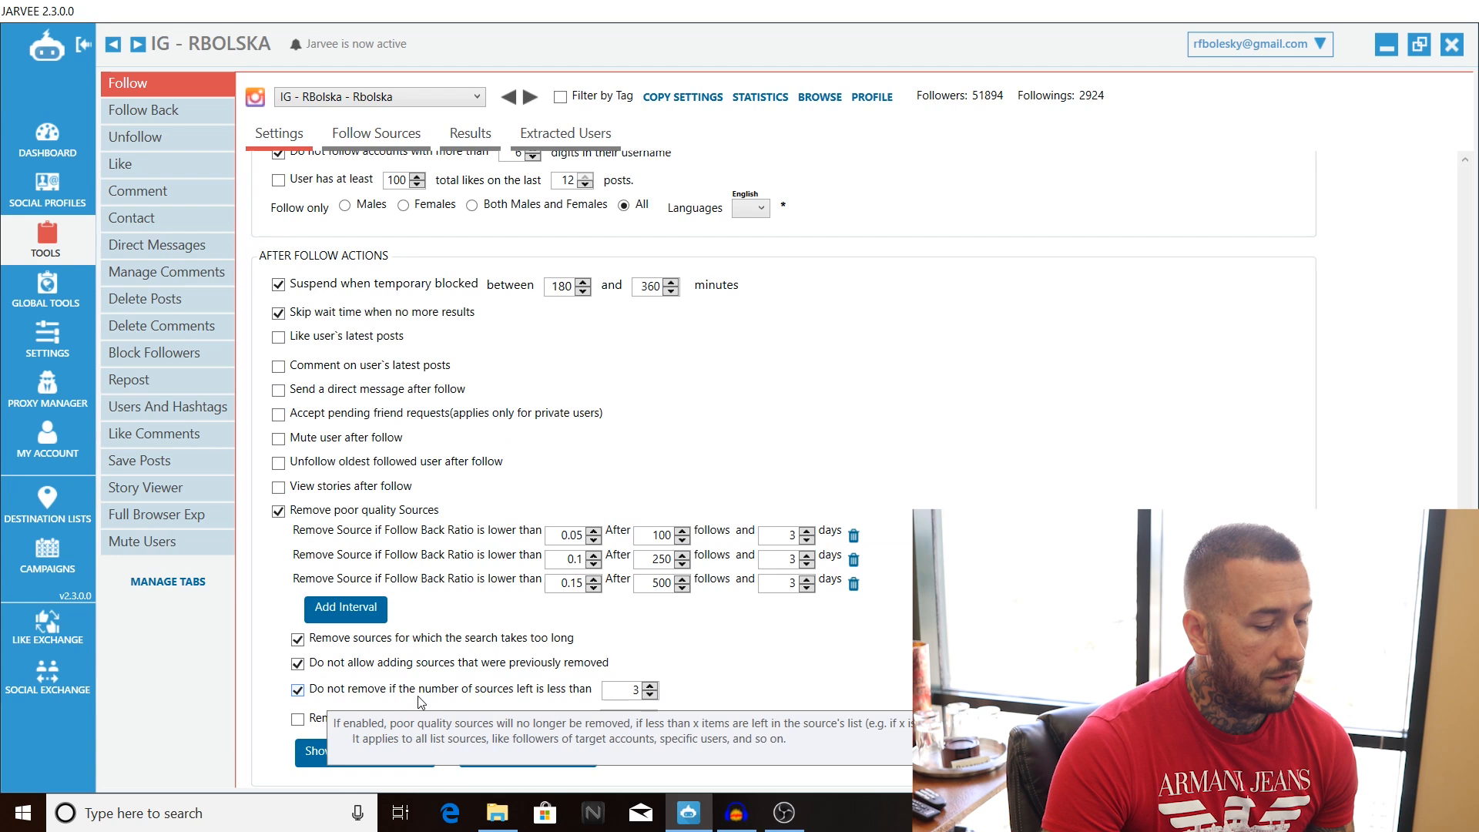
{"action": "mouse_move", "coordinate": [883, 676]}
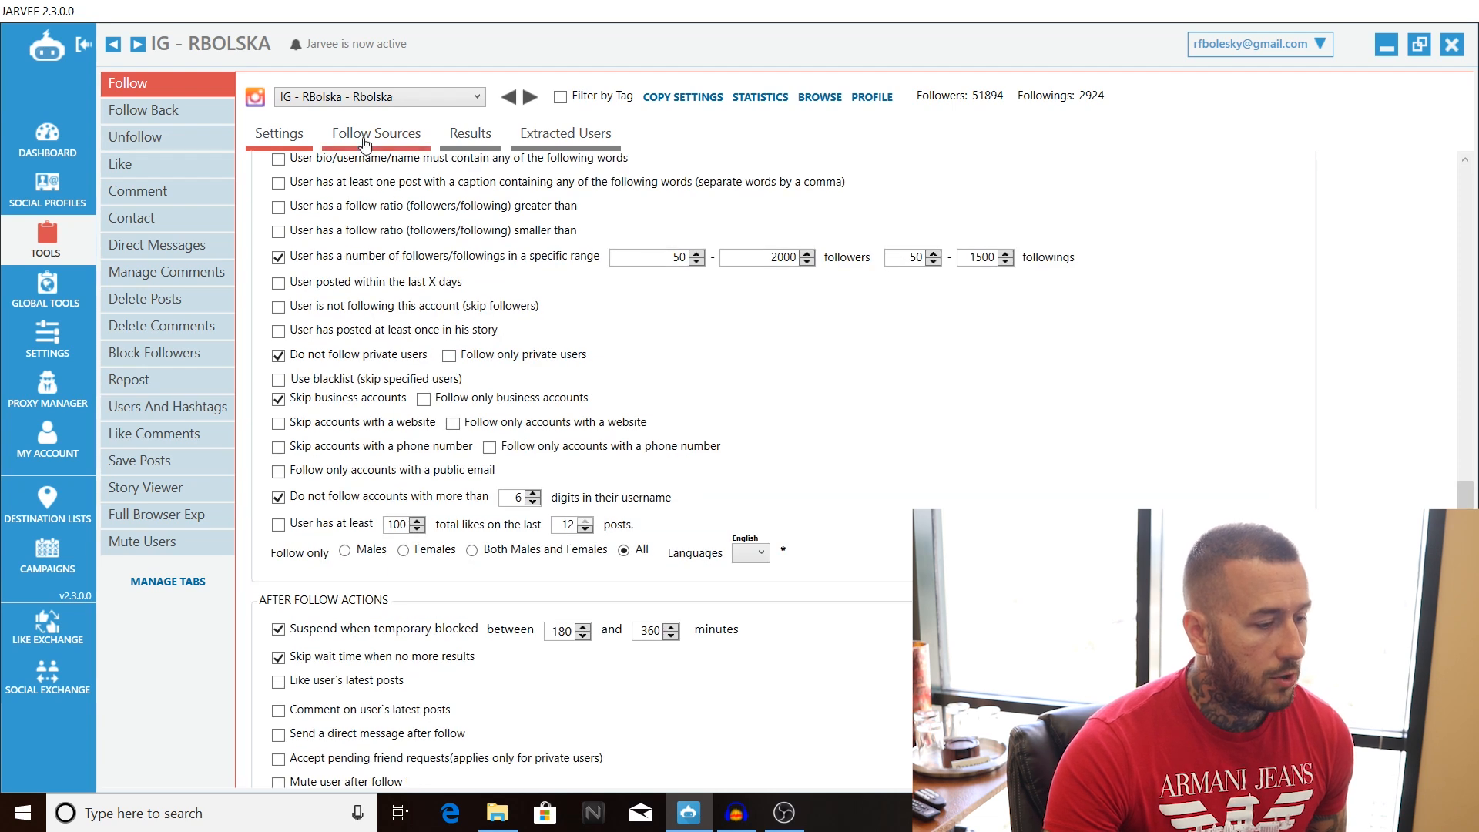
Switch to Follow Sources and enable following users who interacted with target posts
{"action": "left_click", "coordinate": [375, 133]}
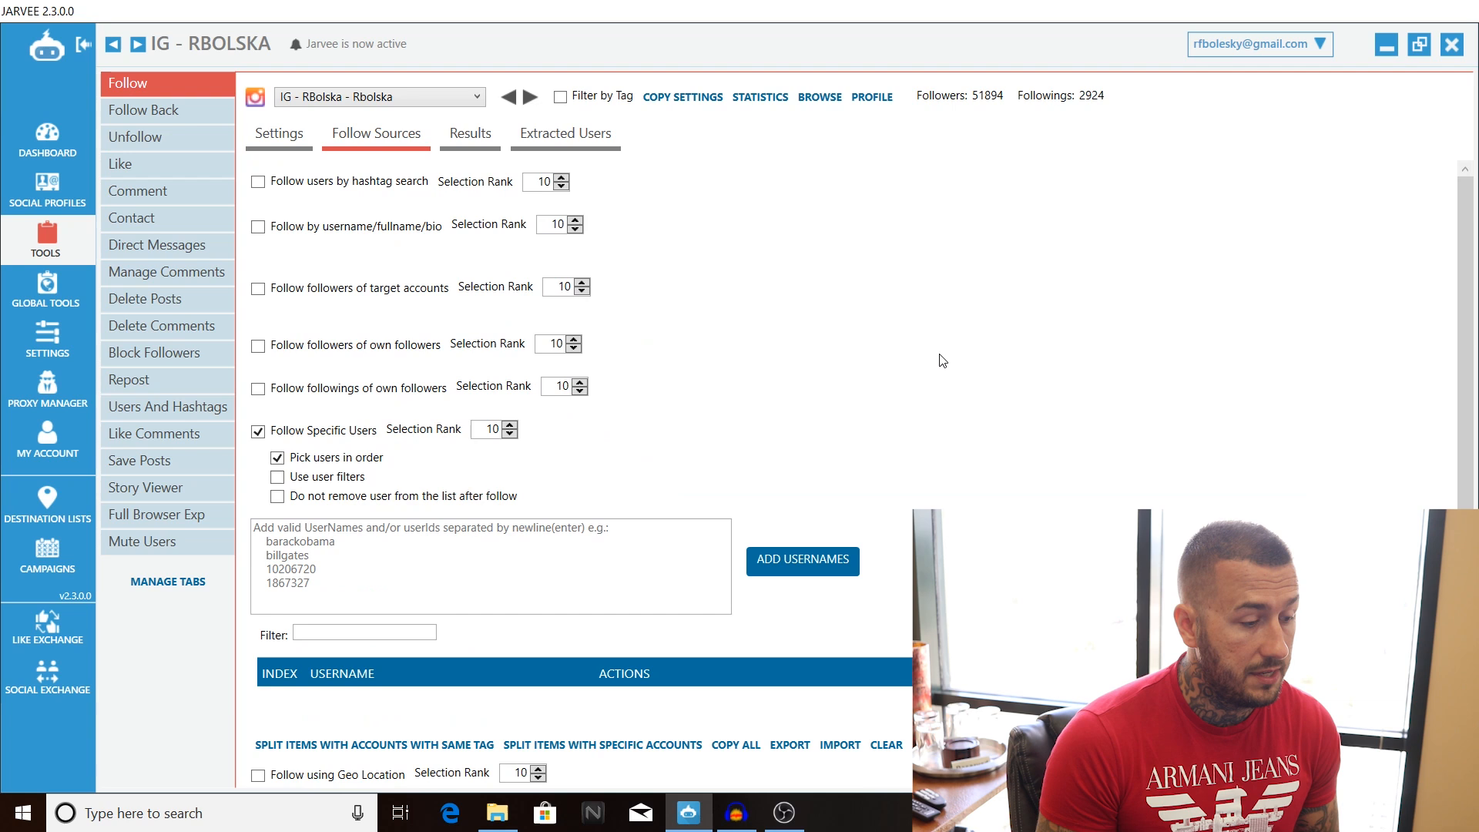
{"action": "mouse_move", "coordinate": [336, 311]}
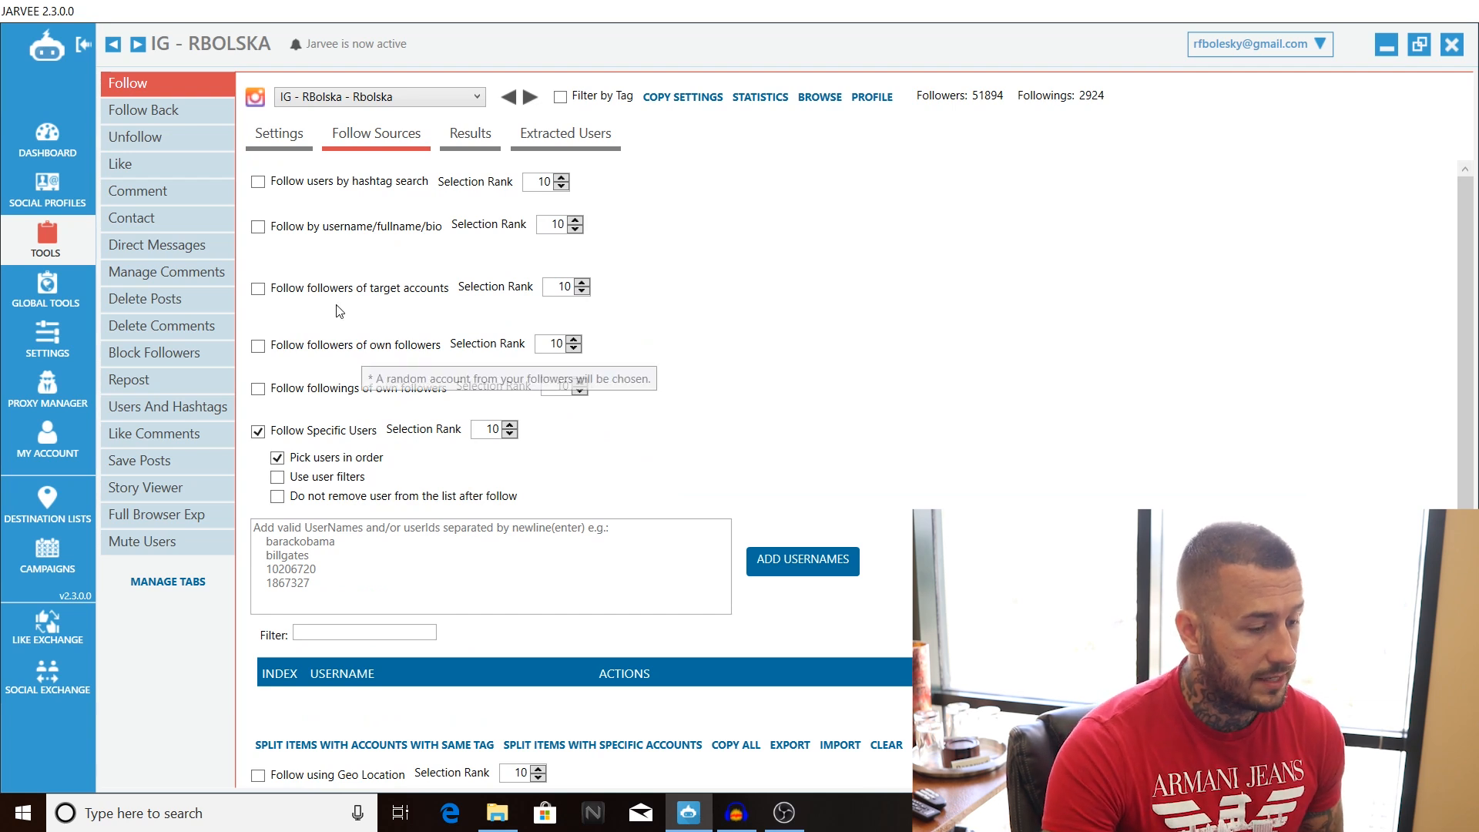
{"action": "mouse_move", "coordinate": [251, 378]}
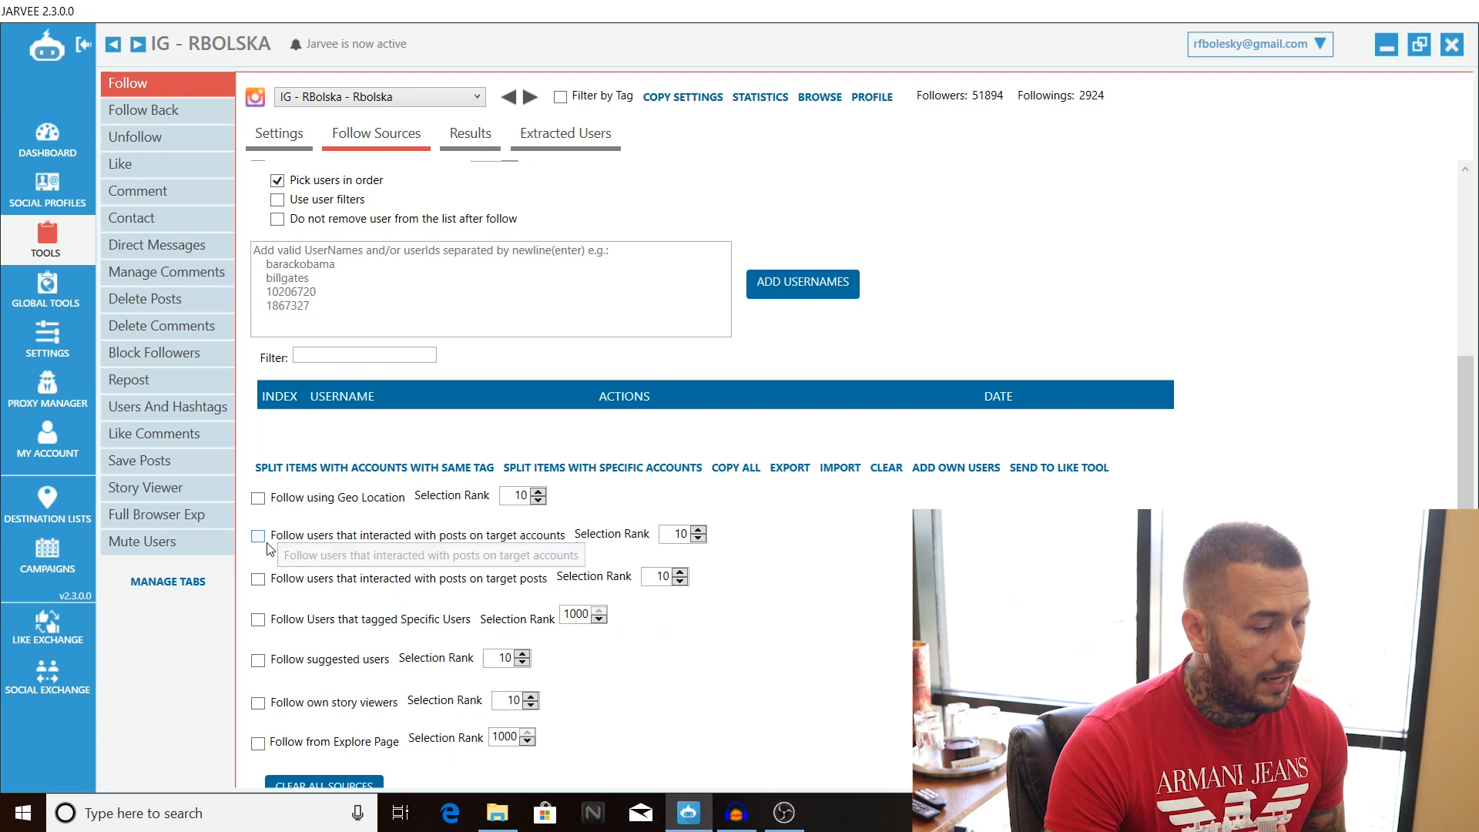
{"action": "left_click", "coordinate": [257, 577]}
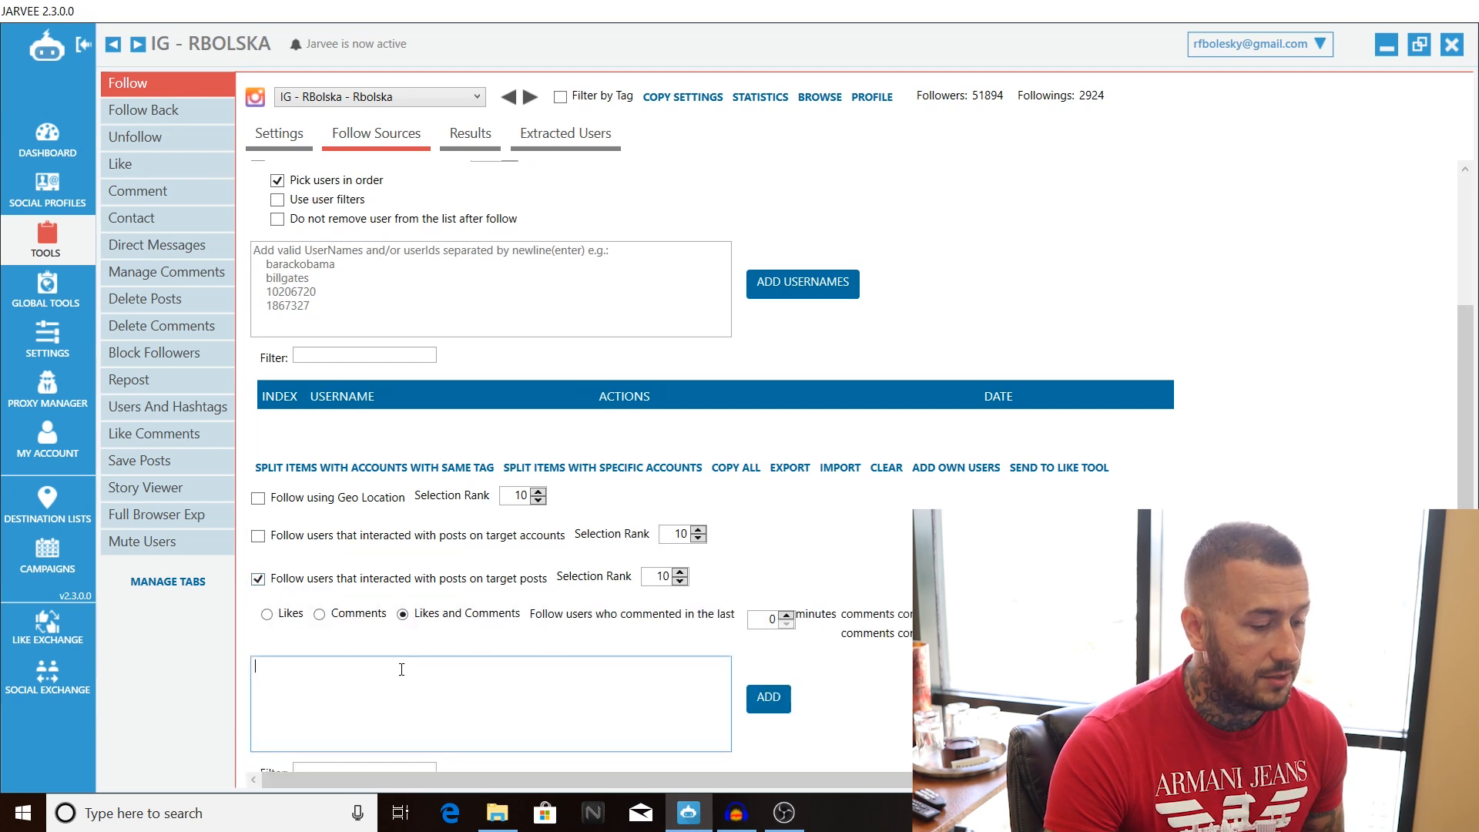